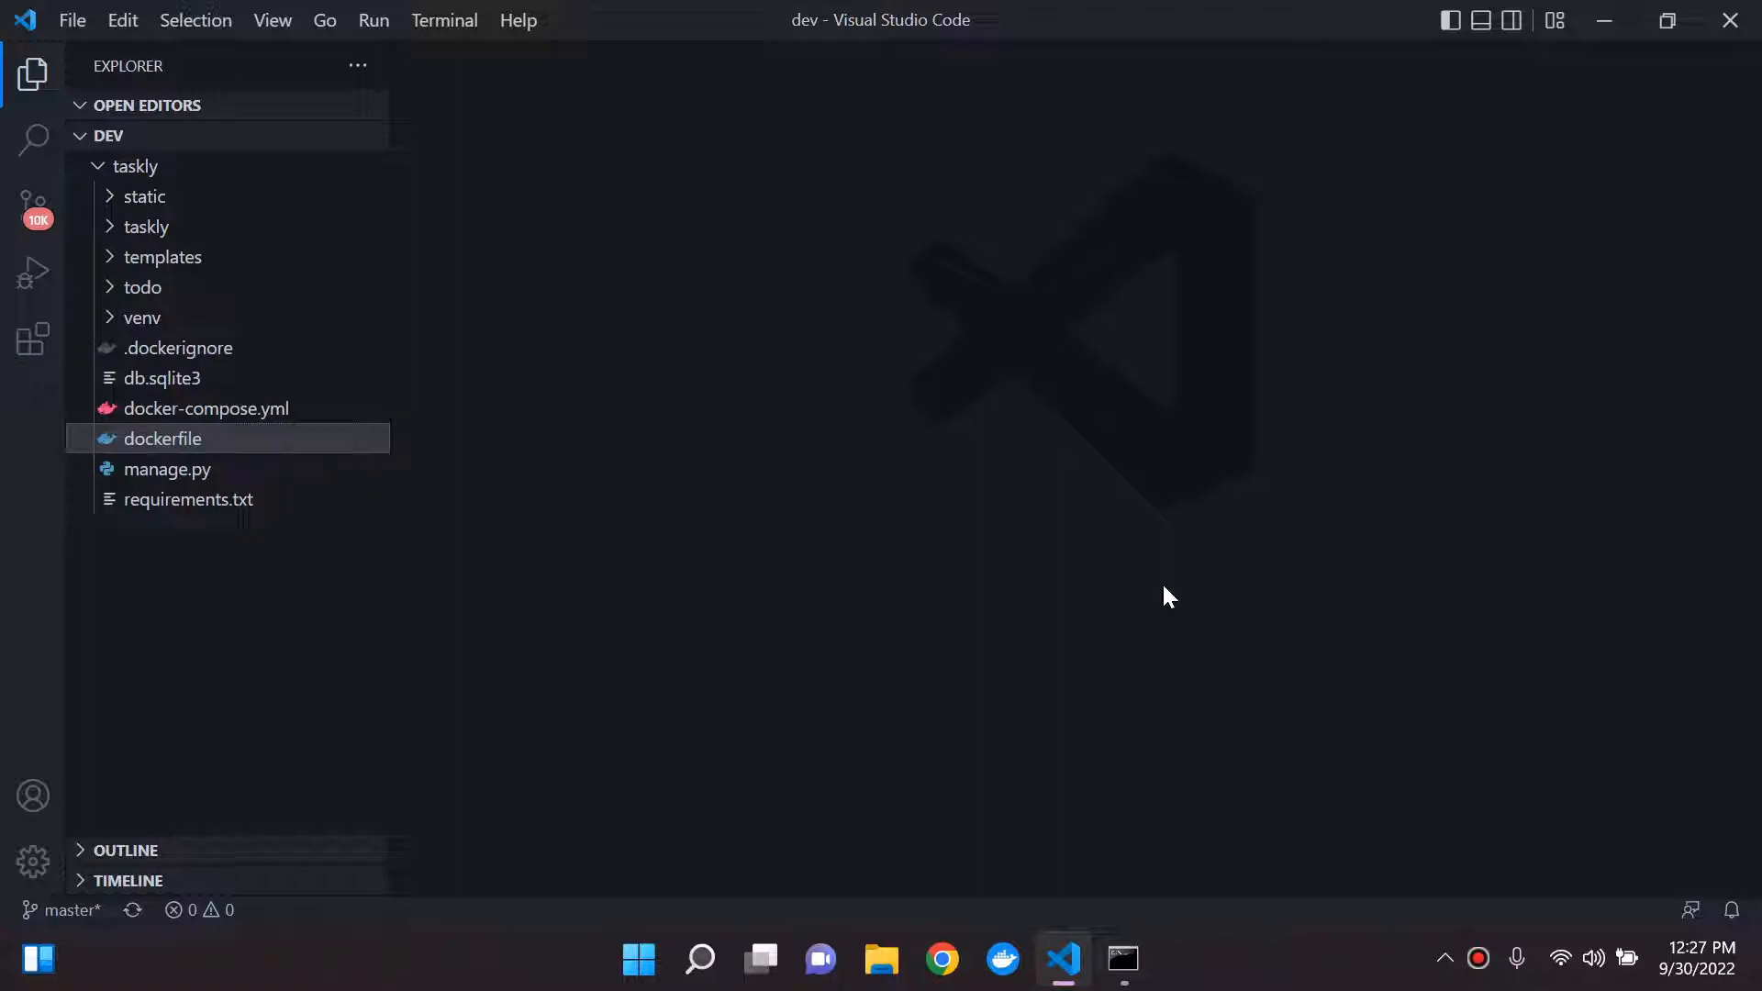
pyautogui.moveTo(1135, 891)
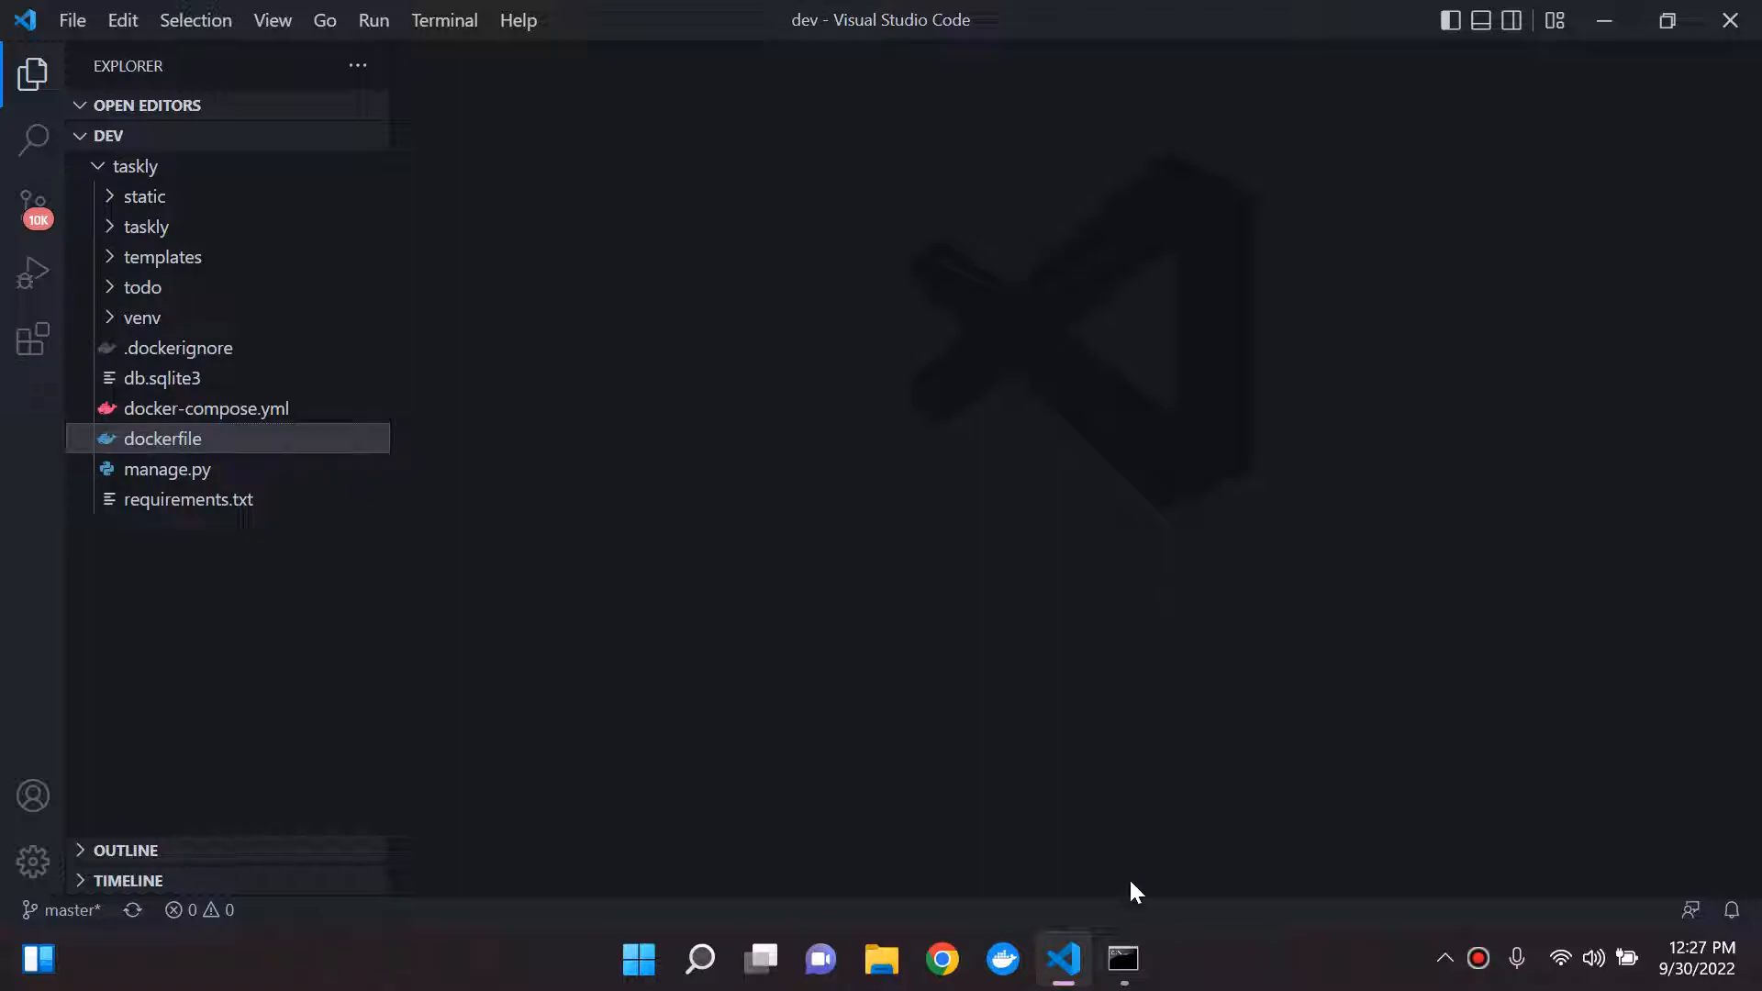
# Step: Launch Command Prompt from the taskbar over the taskly project folder
pyautogui.click(1121, 958)
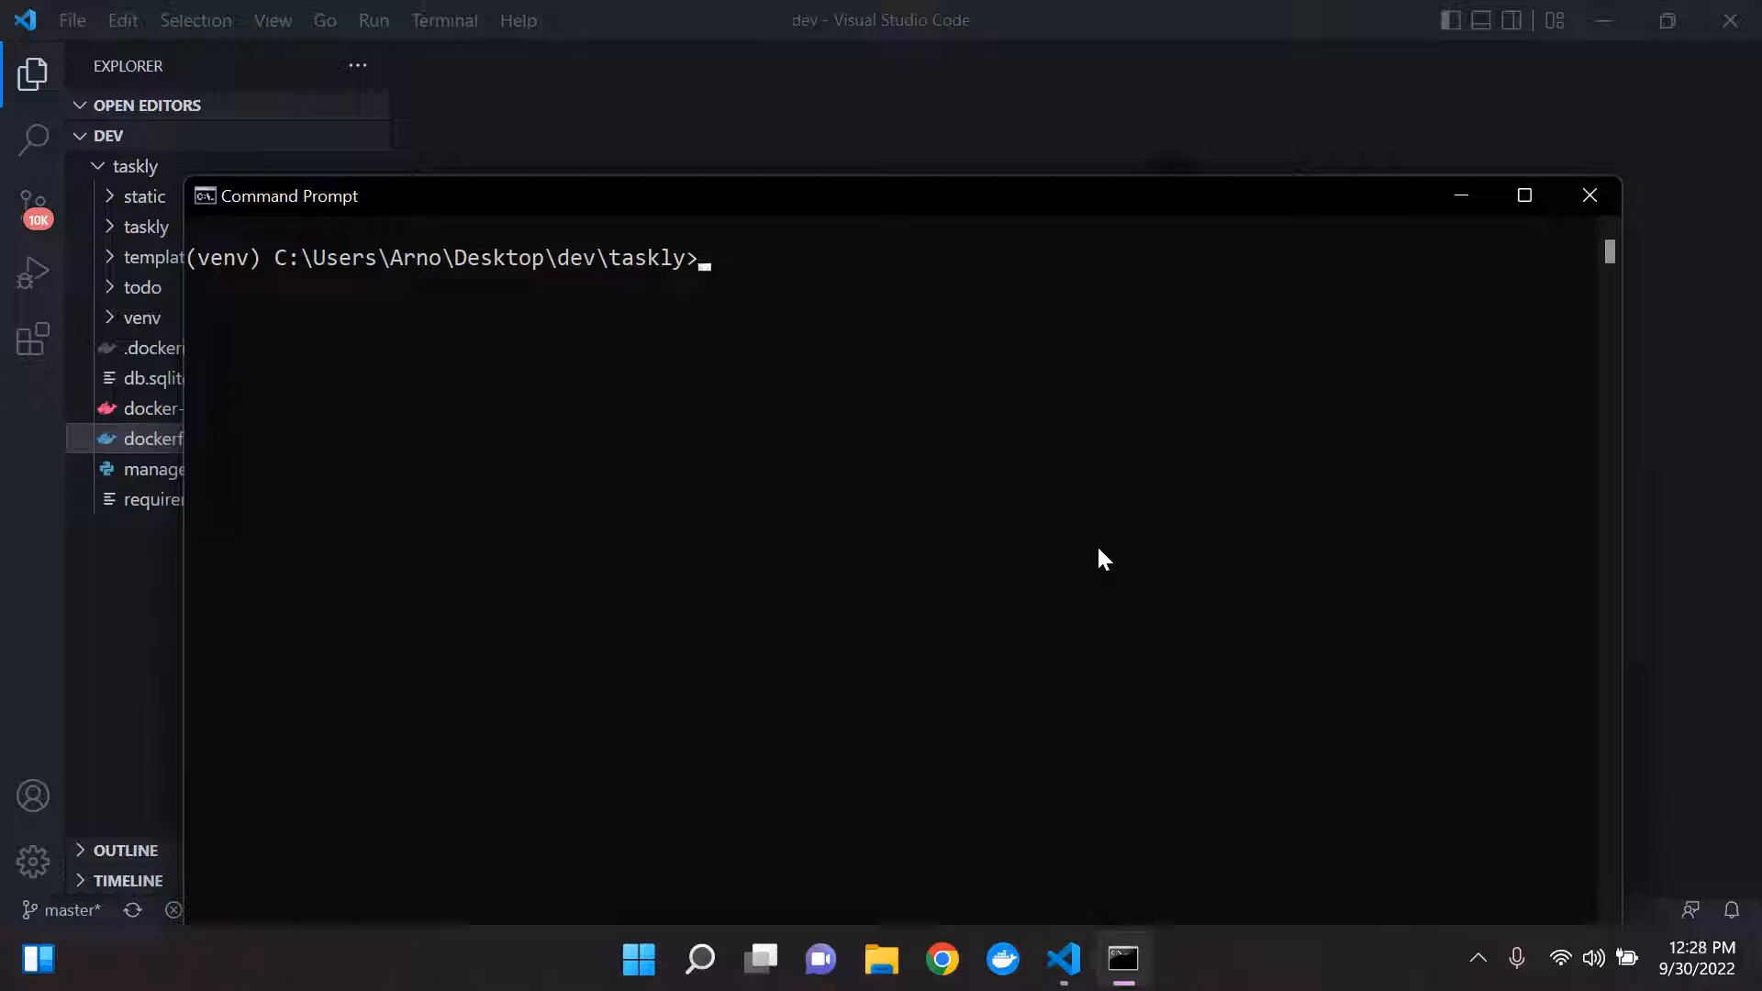
# Step: Run 'docker-compose build' to build the application:django image from cached layers
pyautogui.write('dok')
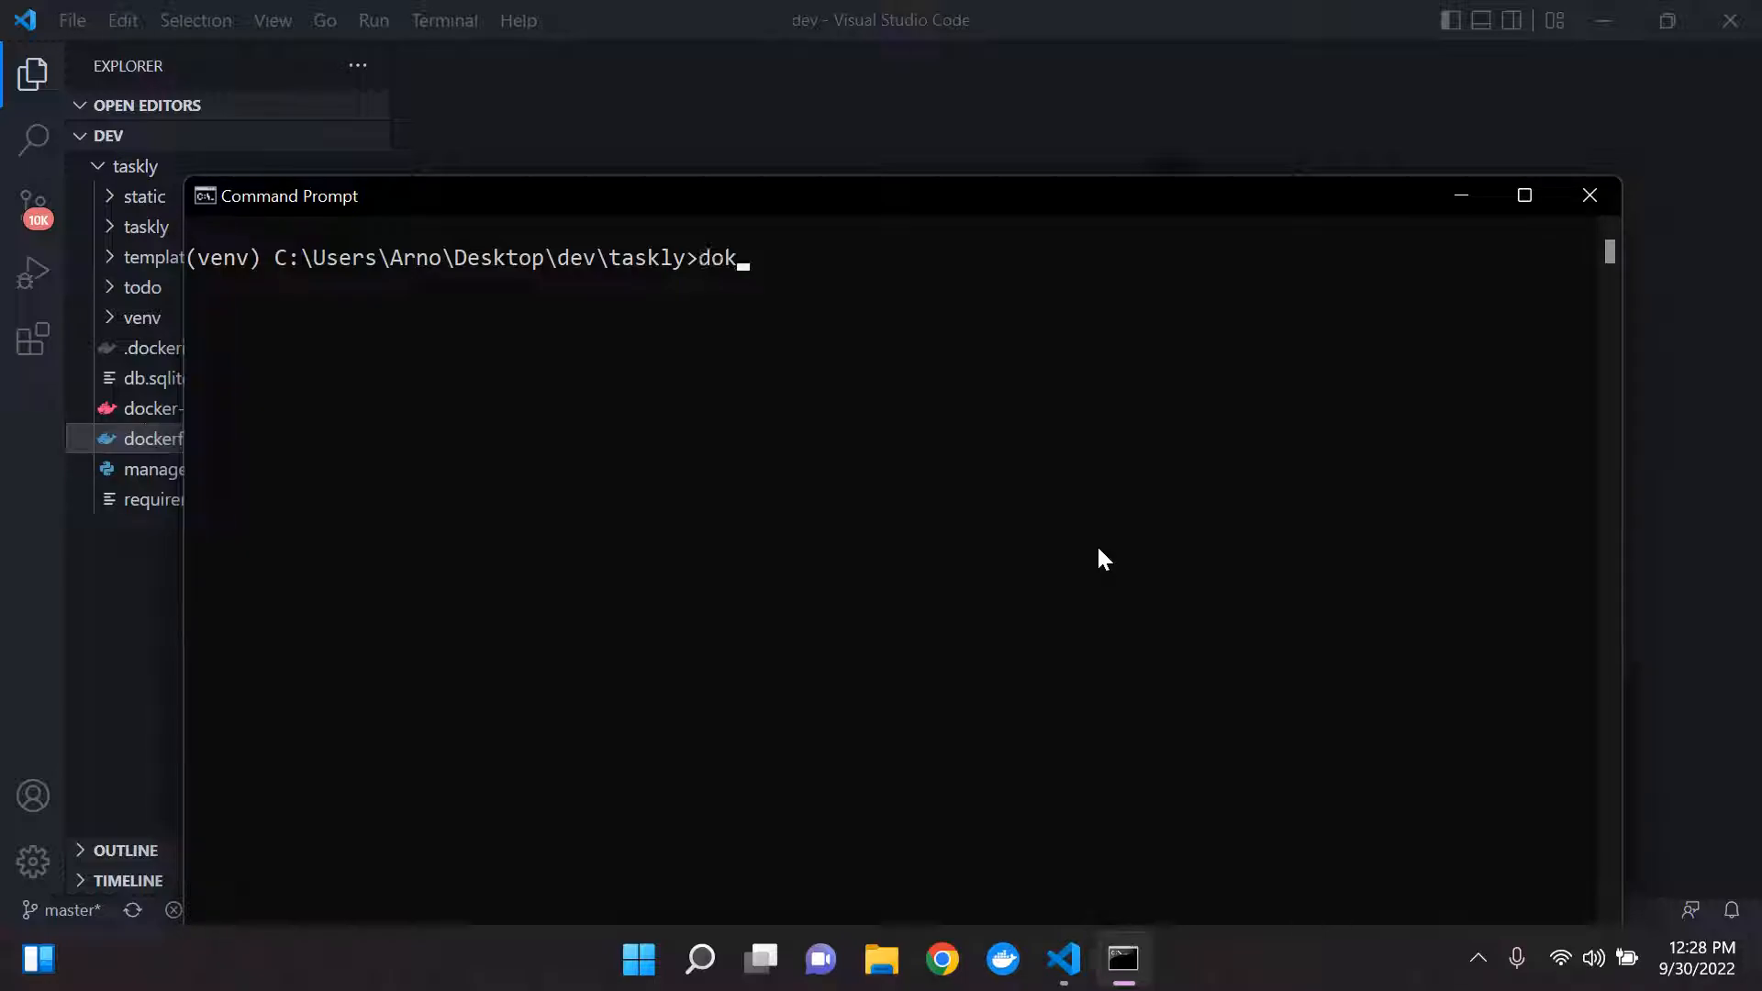
pyautogui.write('er-comp')
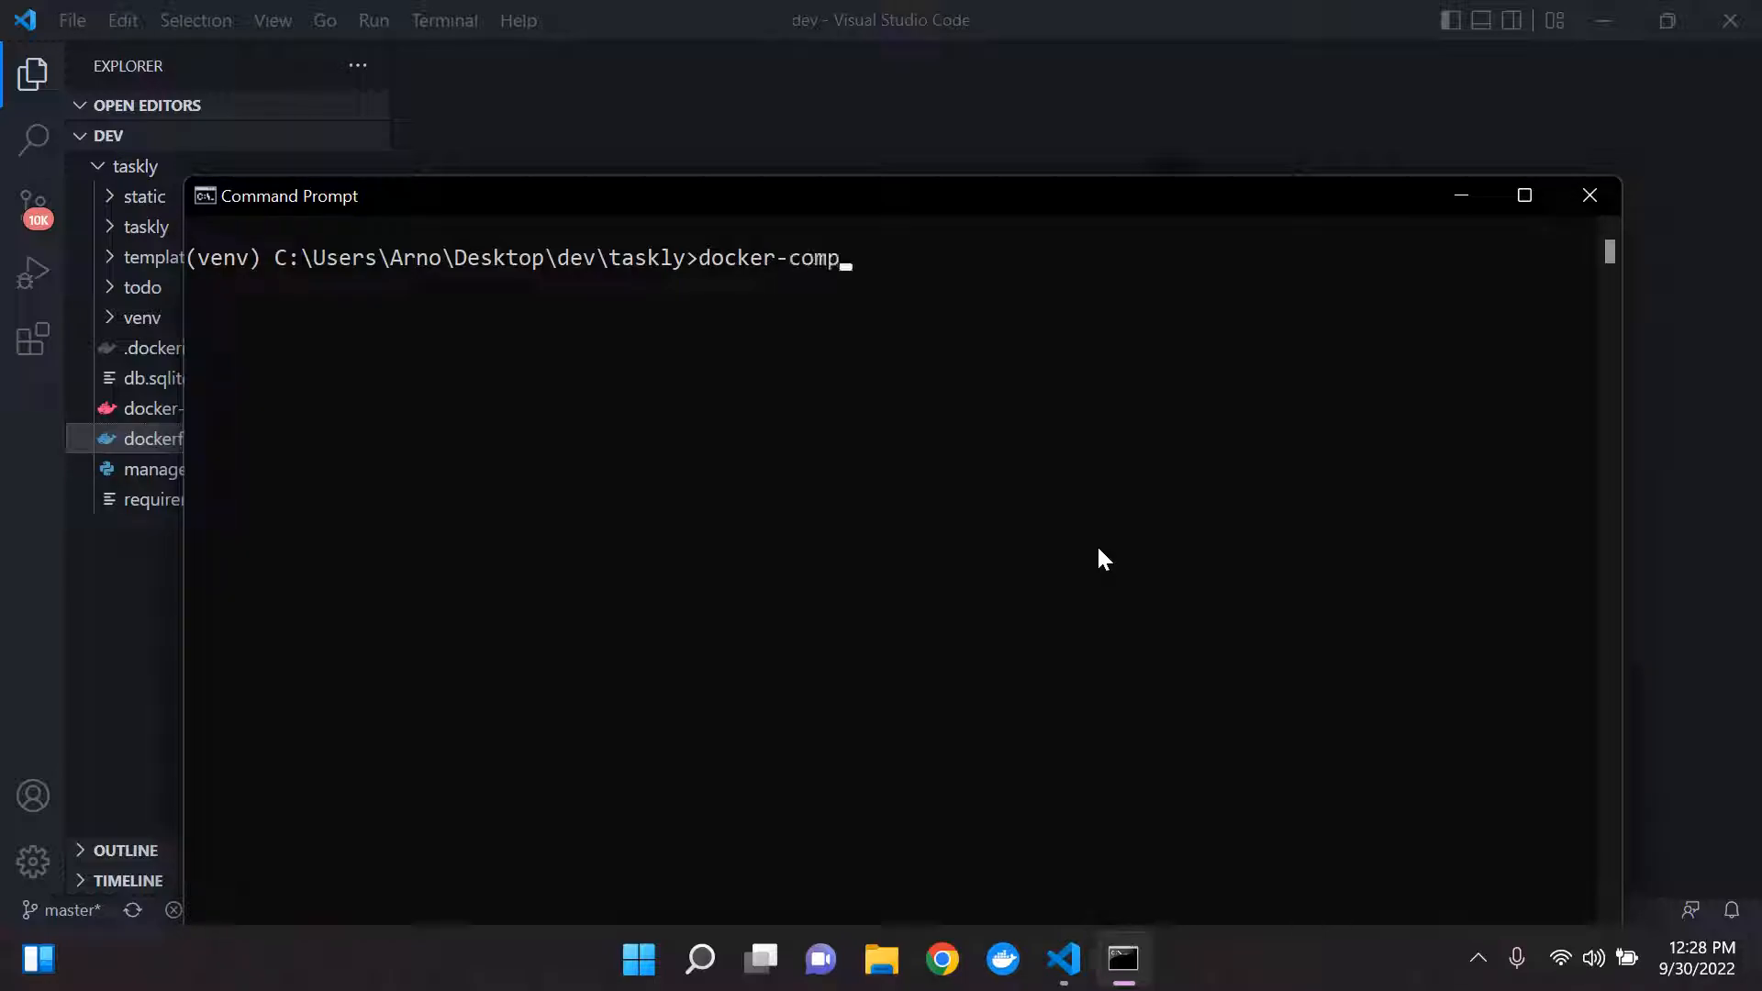
pyautogui.write('ose build')
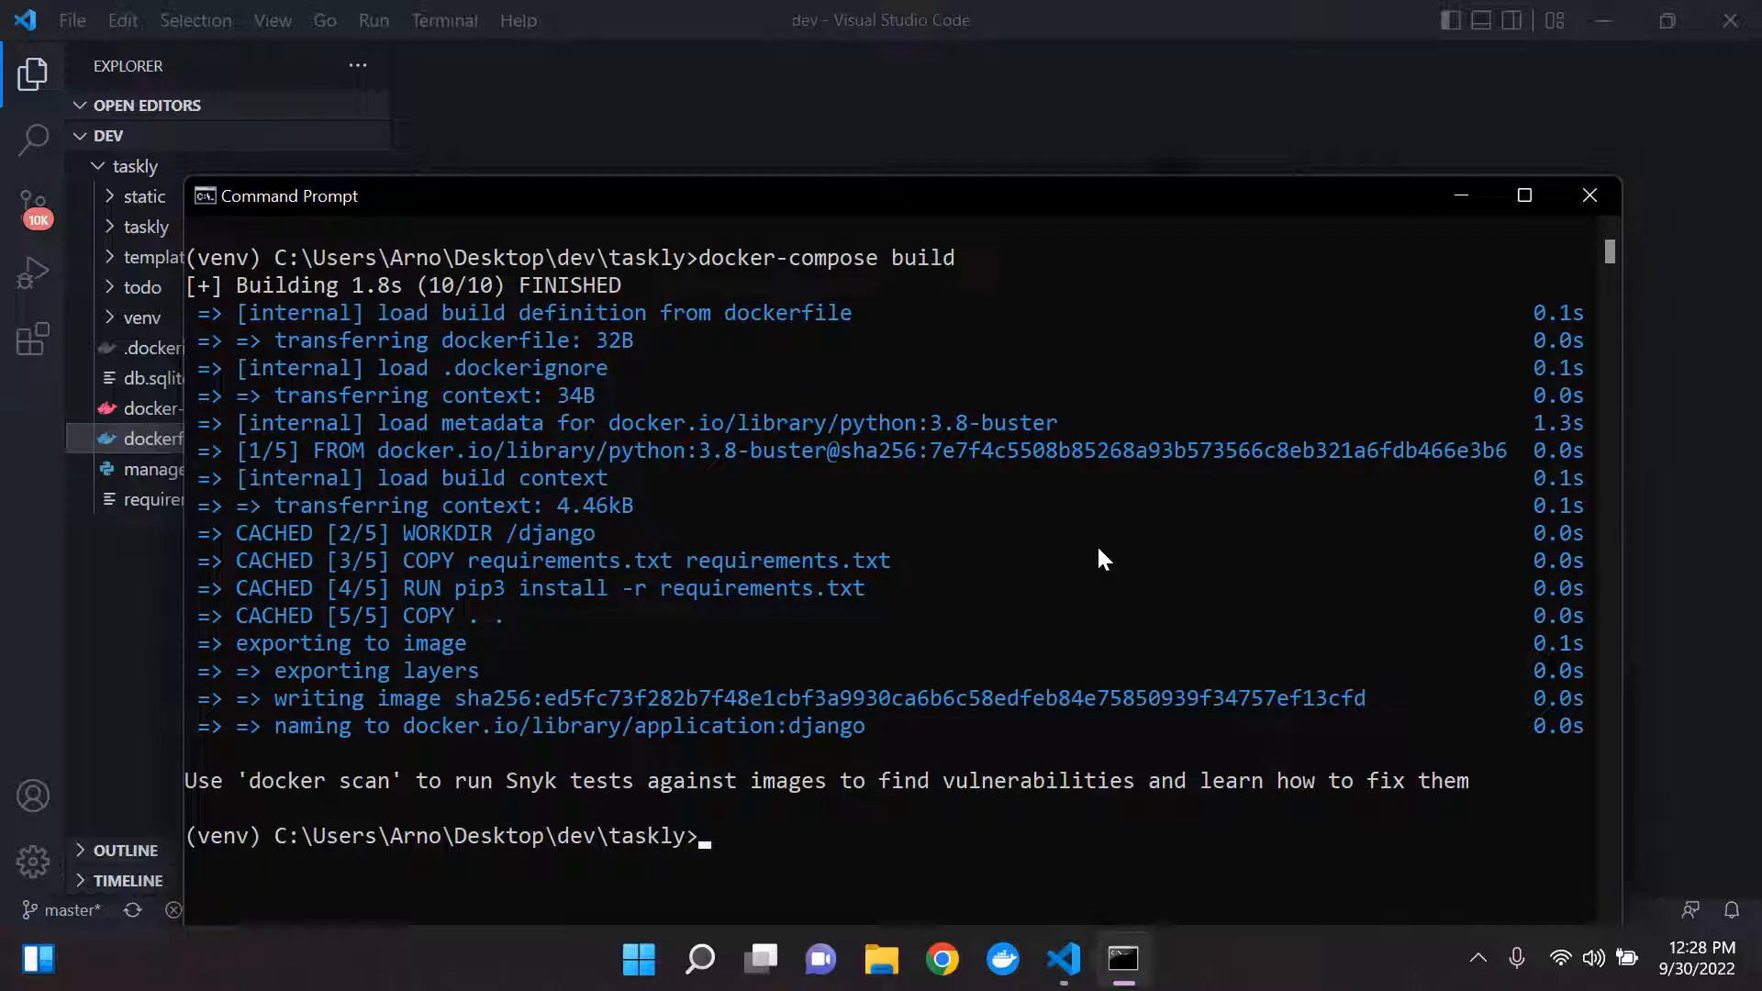
pyautogui.moveTo(751, 529)
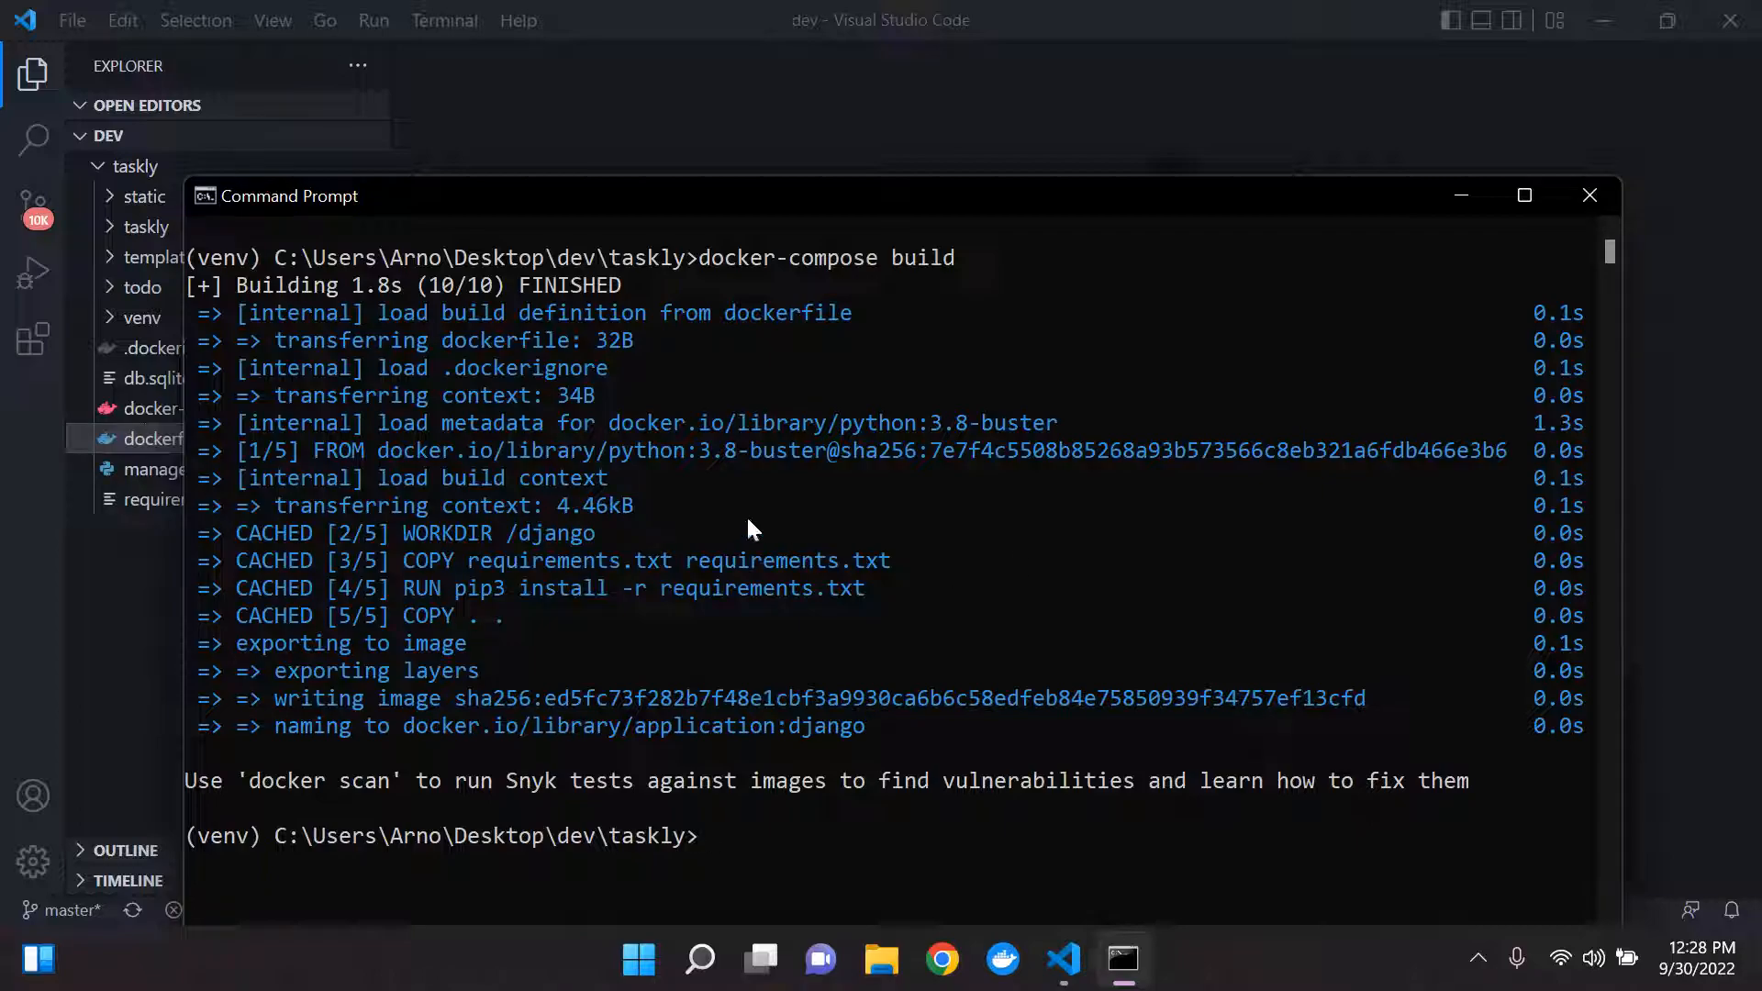
pyautogui.moveTo(506, 536)
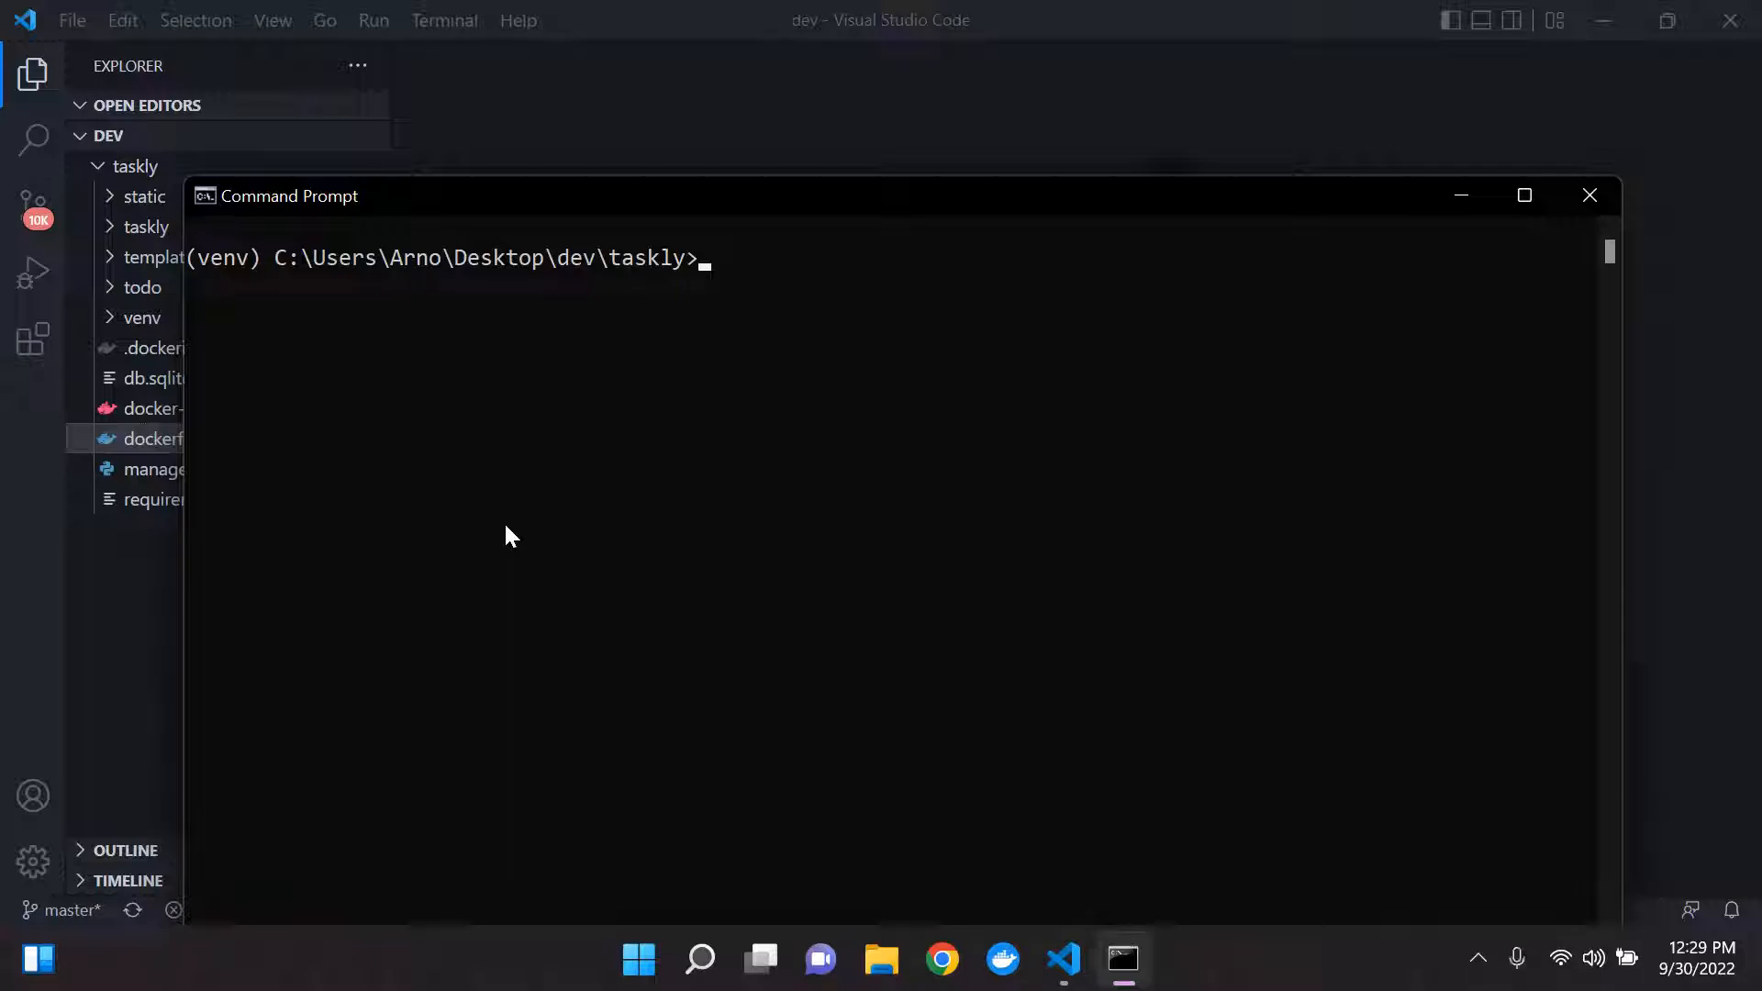
# Step: Run 'docker builder prune', confirm with y, and review the 591.4MB deleted cache list
pyautogui.write('docker')
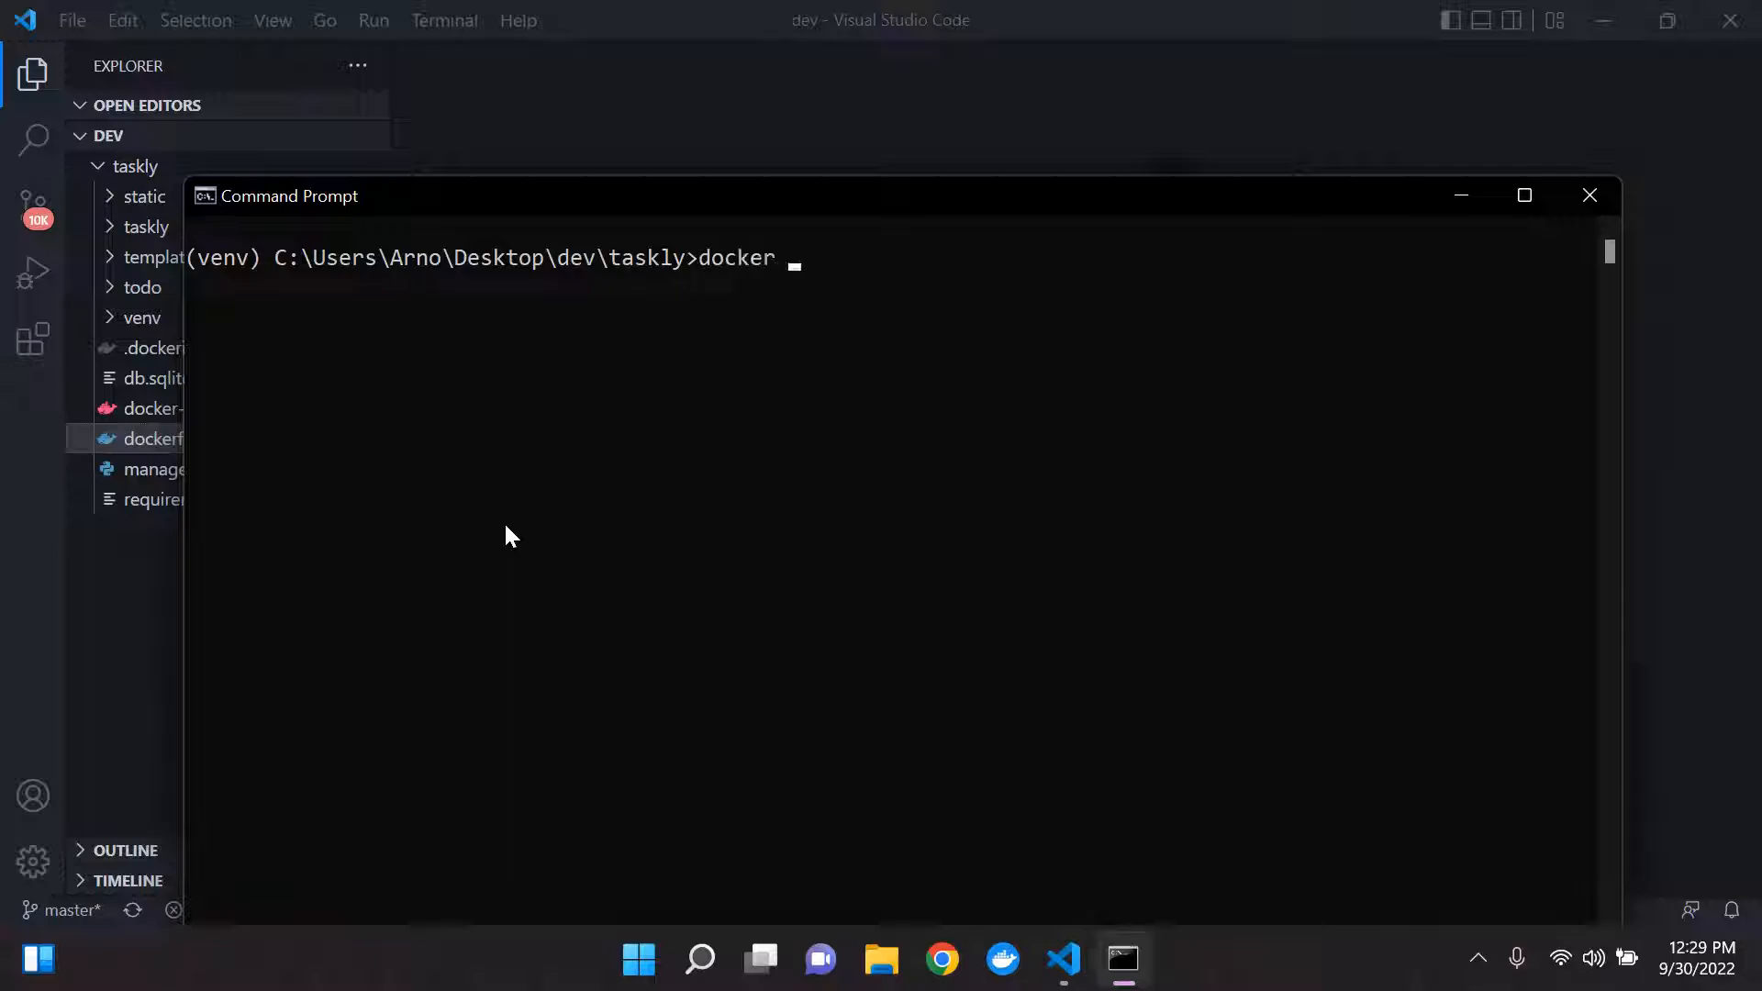
pyautogui.write('build')
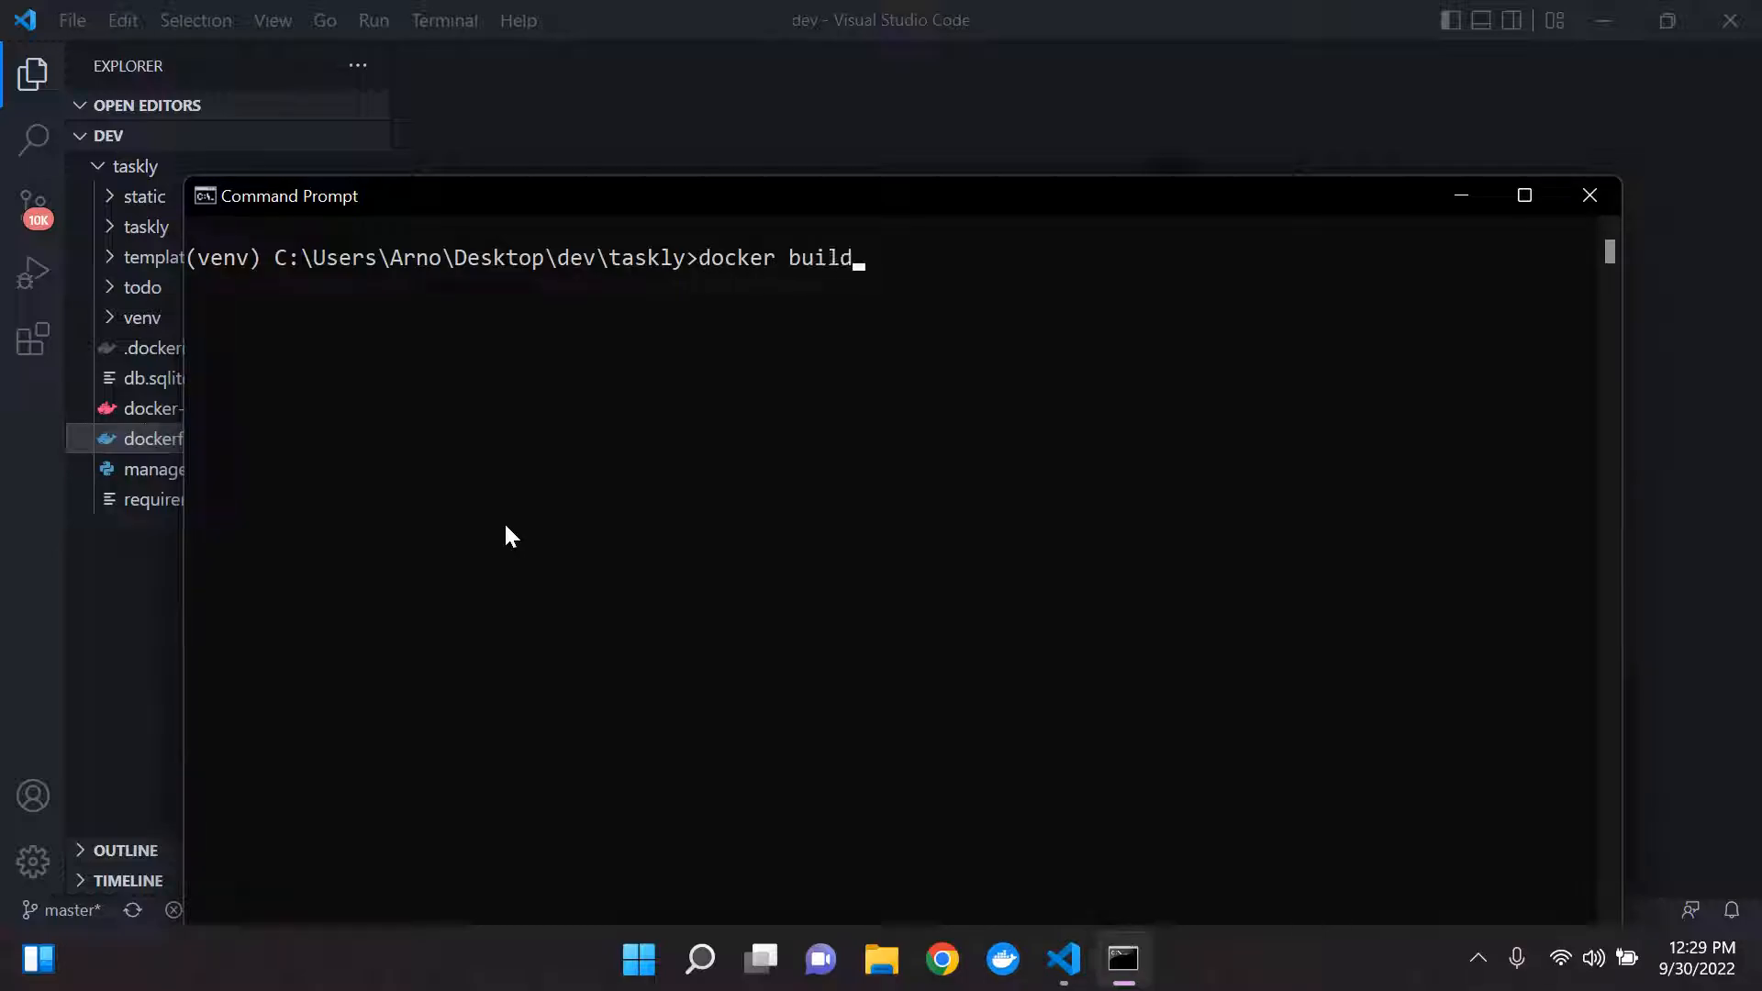
pyautogui.write('er prune')
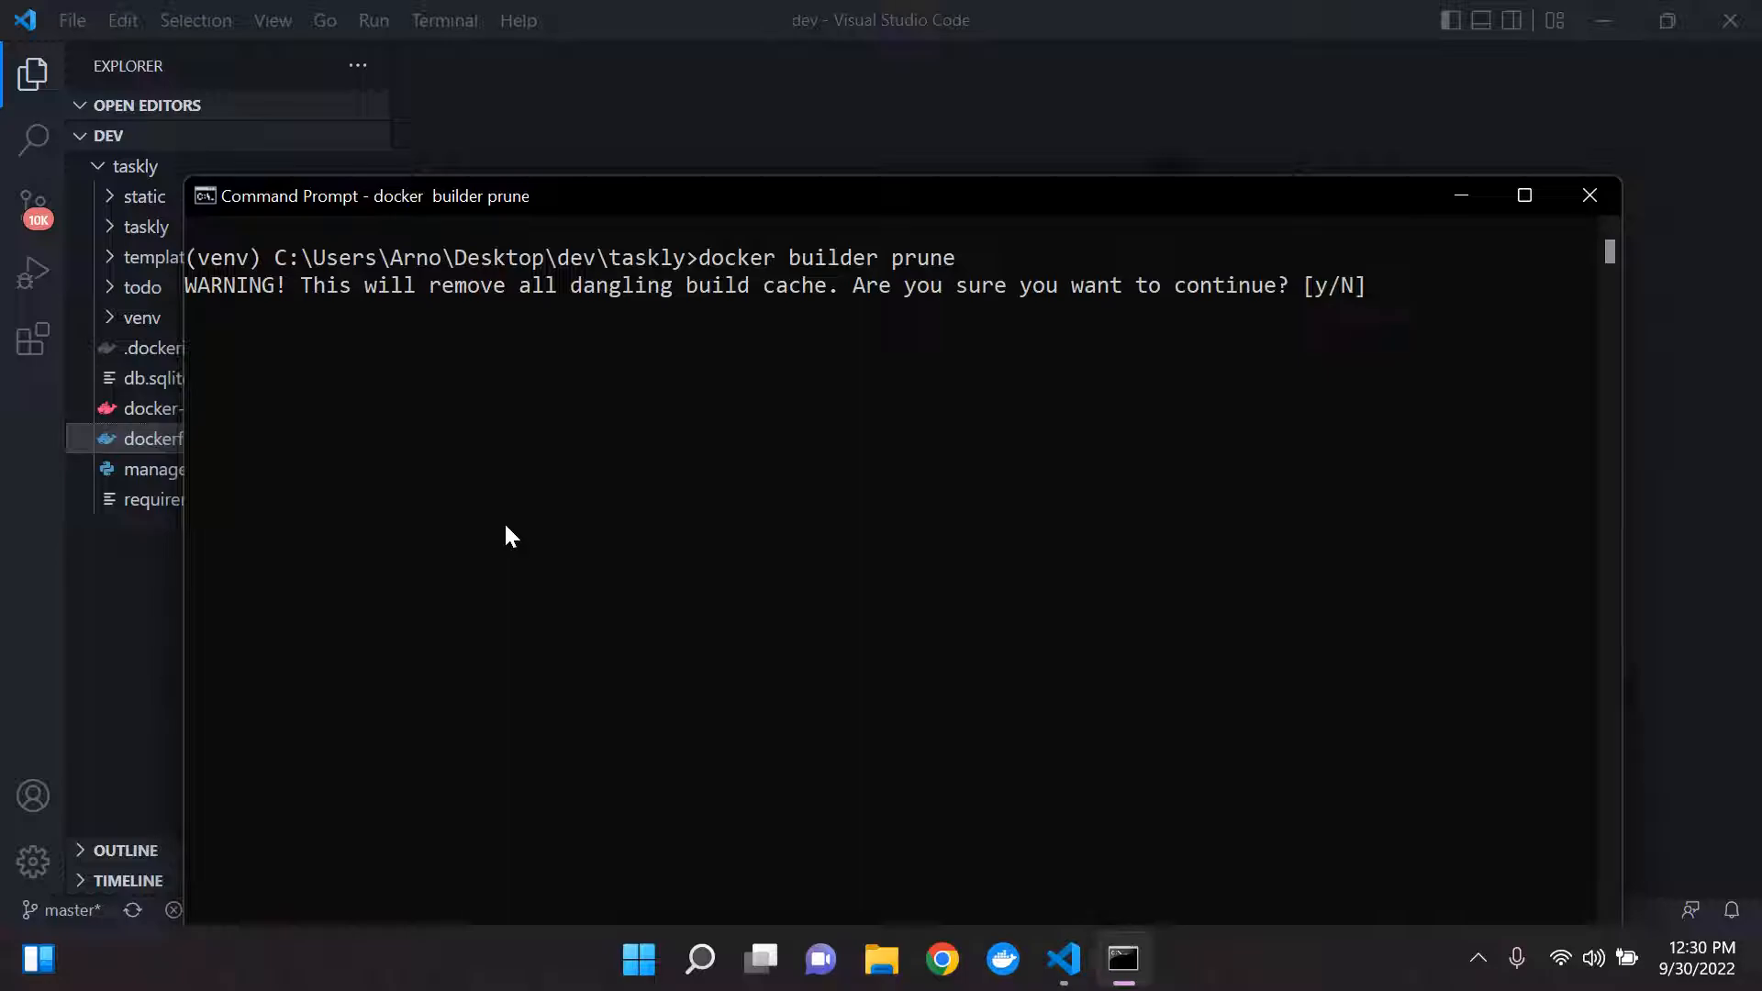
pyautogui.write('y')
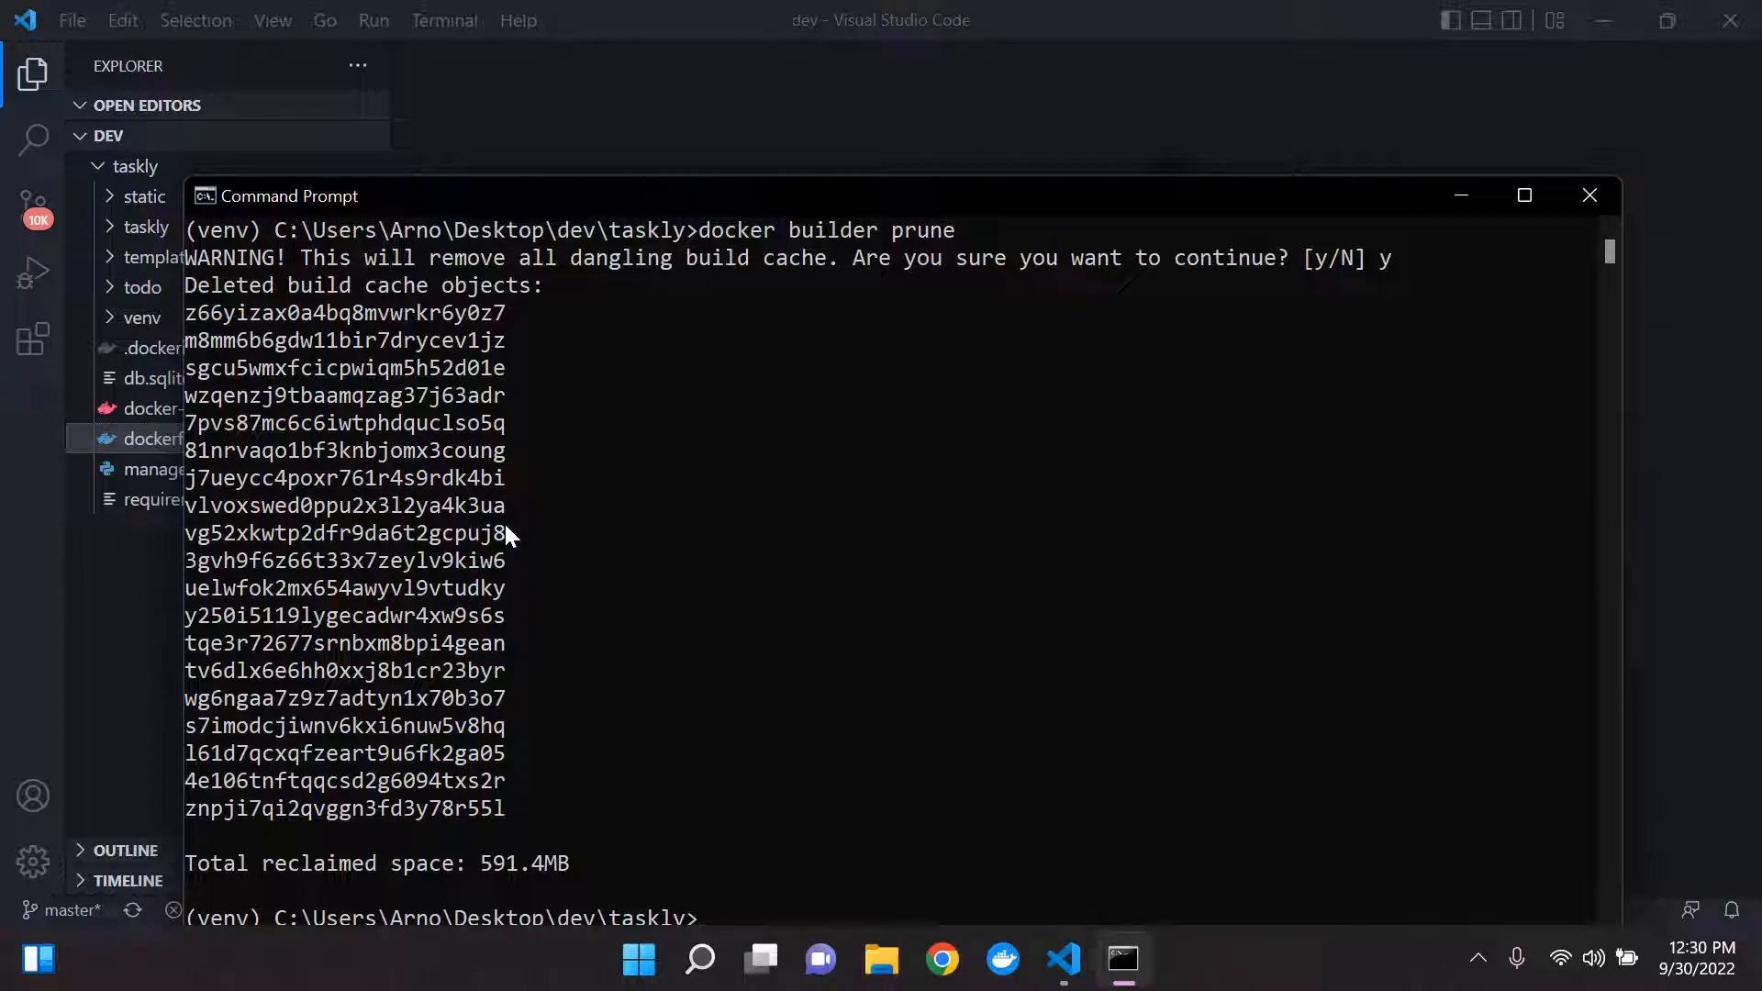
pyautogui.moveTo(815, 202)
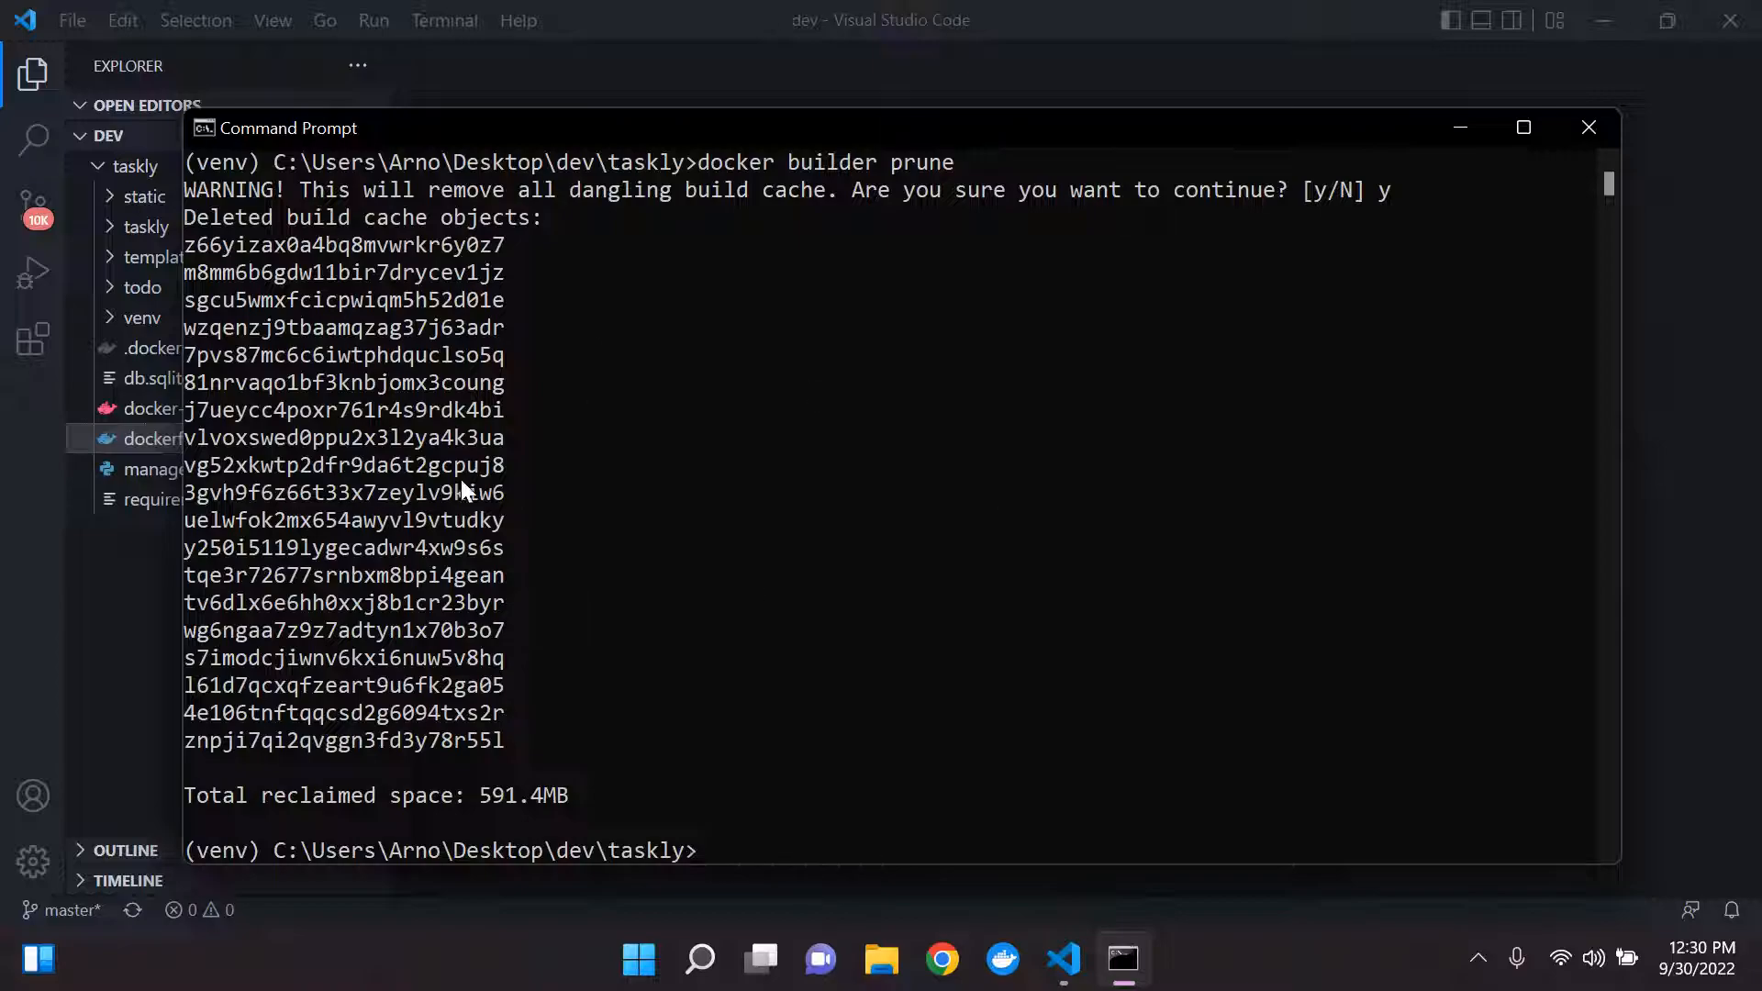
pyautogui.scroll(-3)
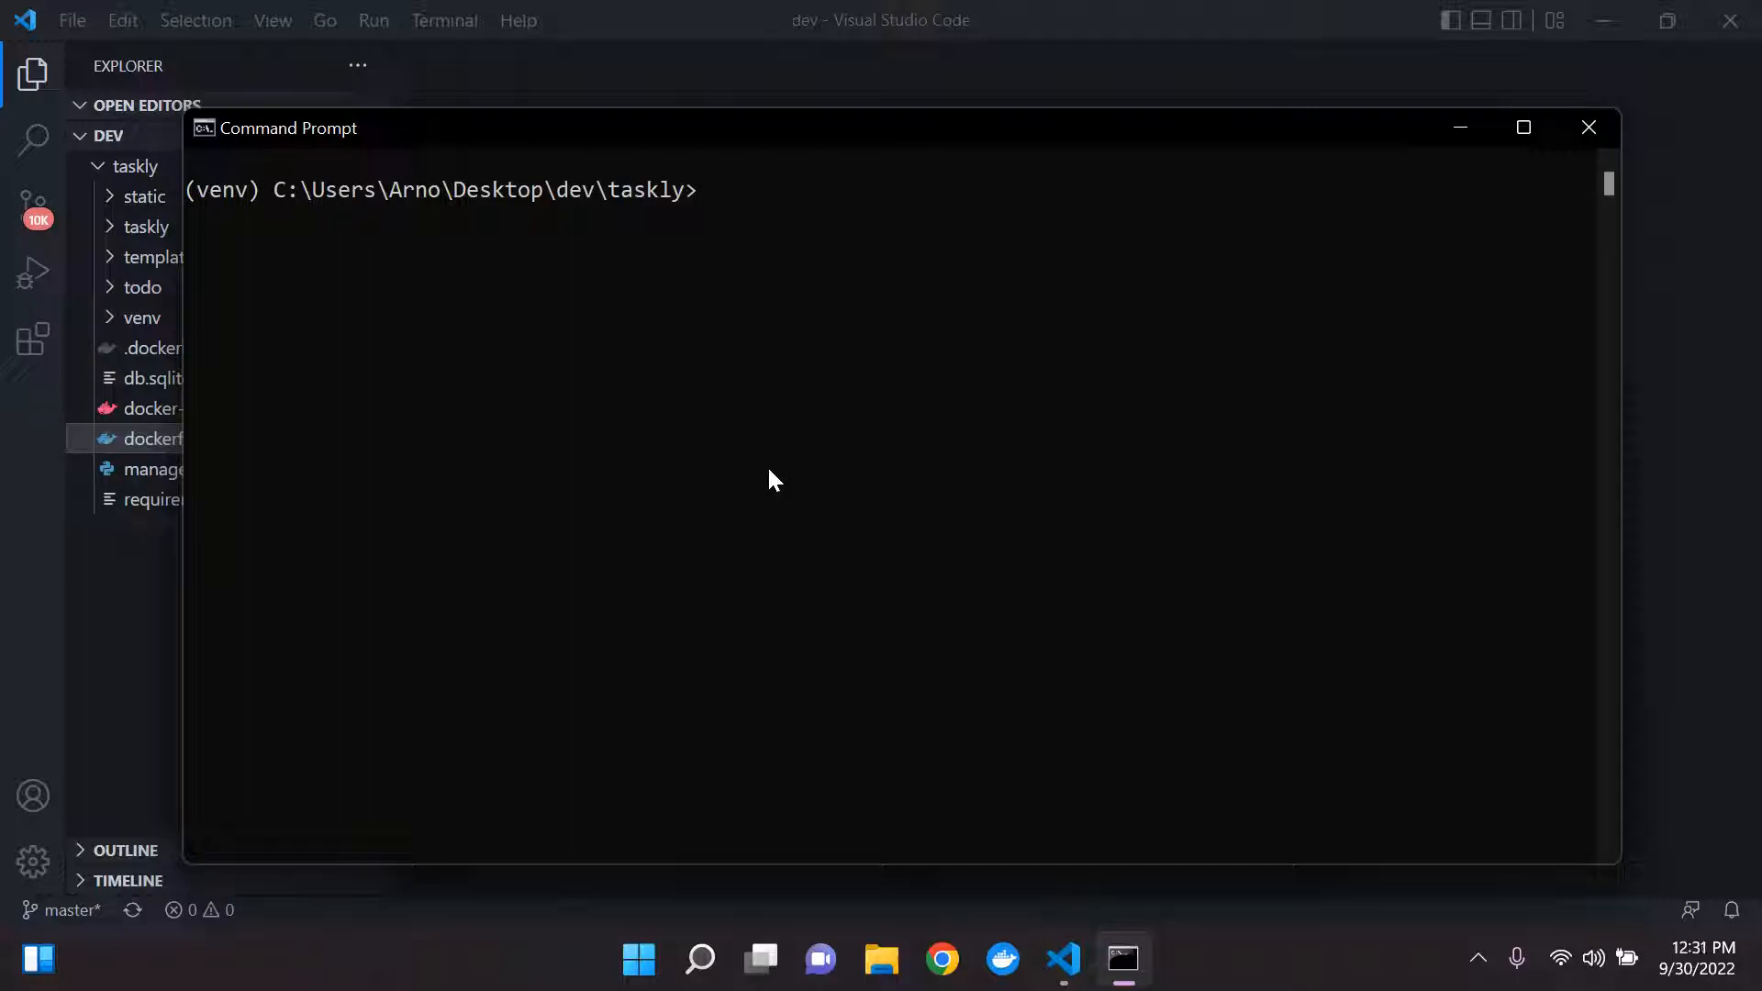
# Step: Rerun 'docker-compose build' and inspect the 10-step log producing application:django
pyautogui.write('docker-compo')
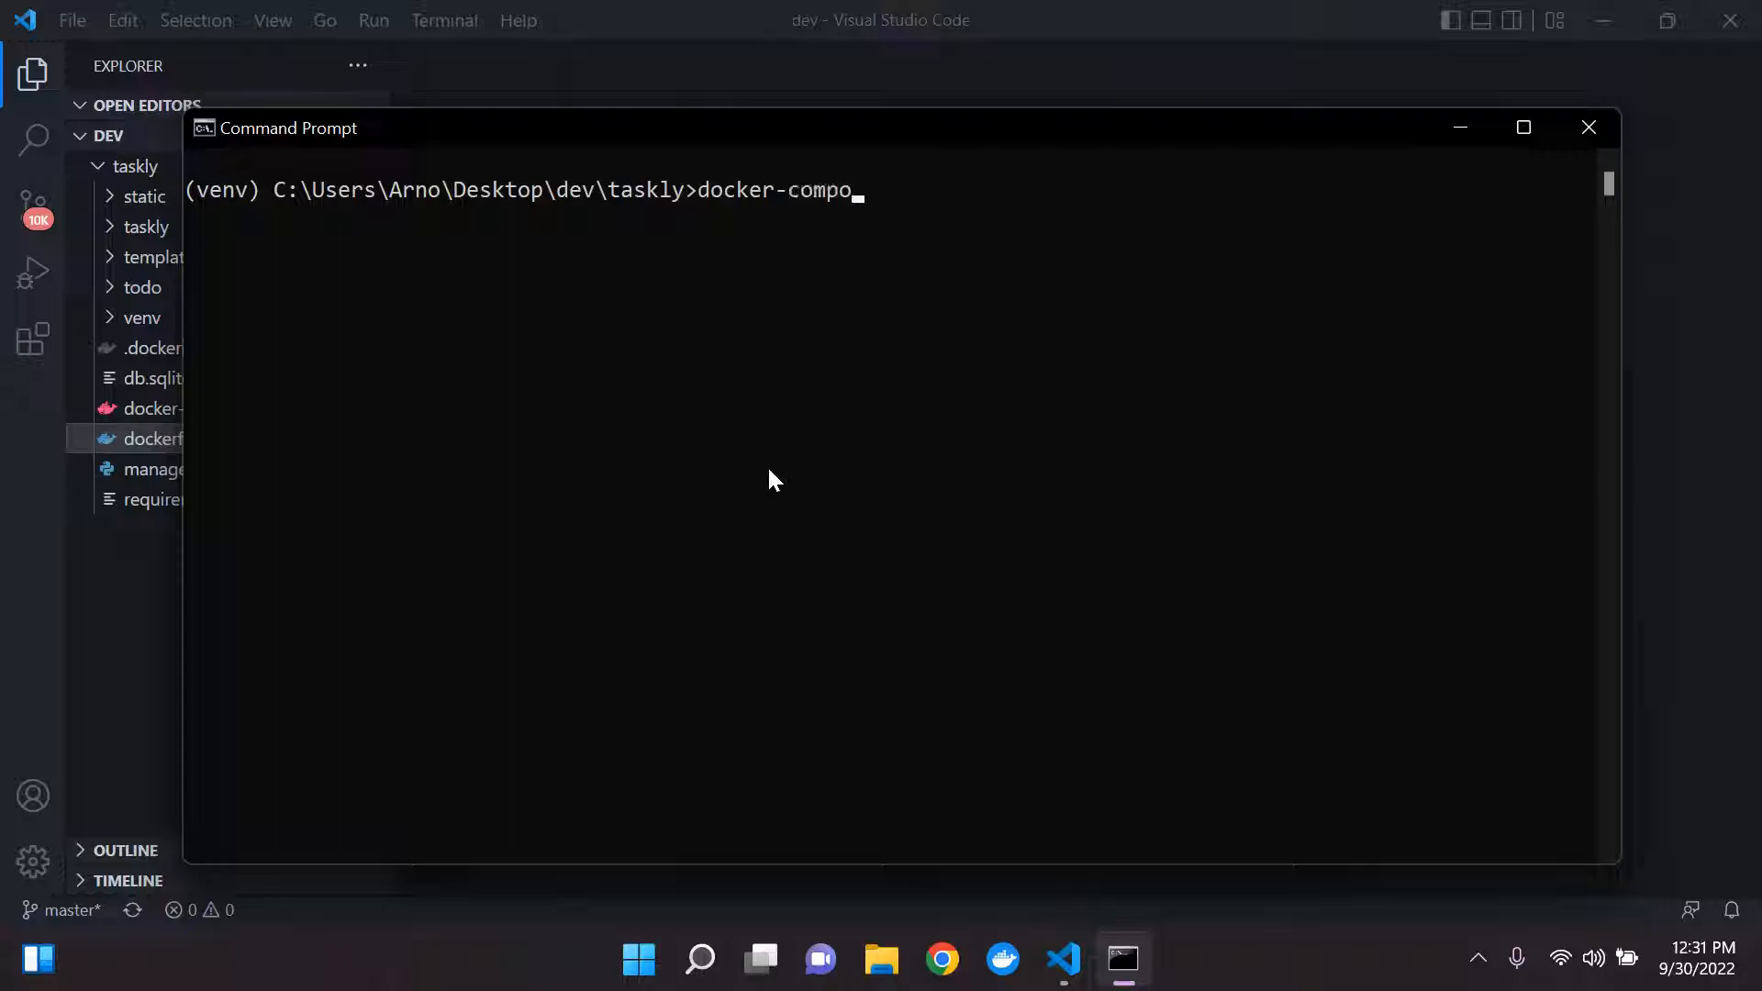
pyautogui.write('se')
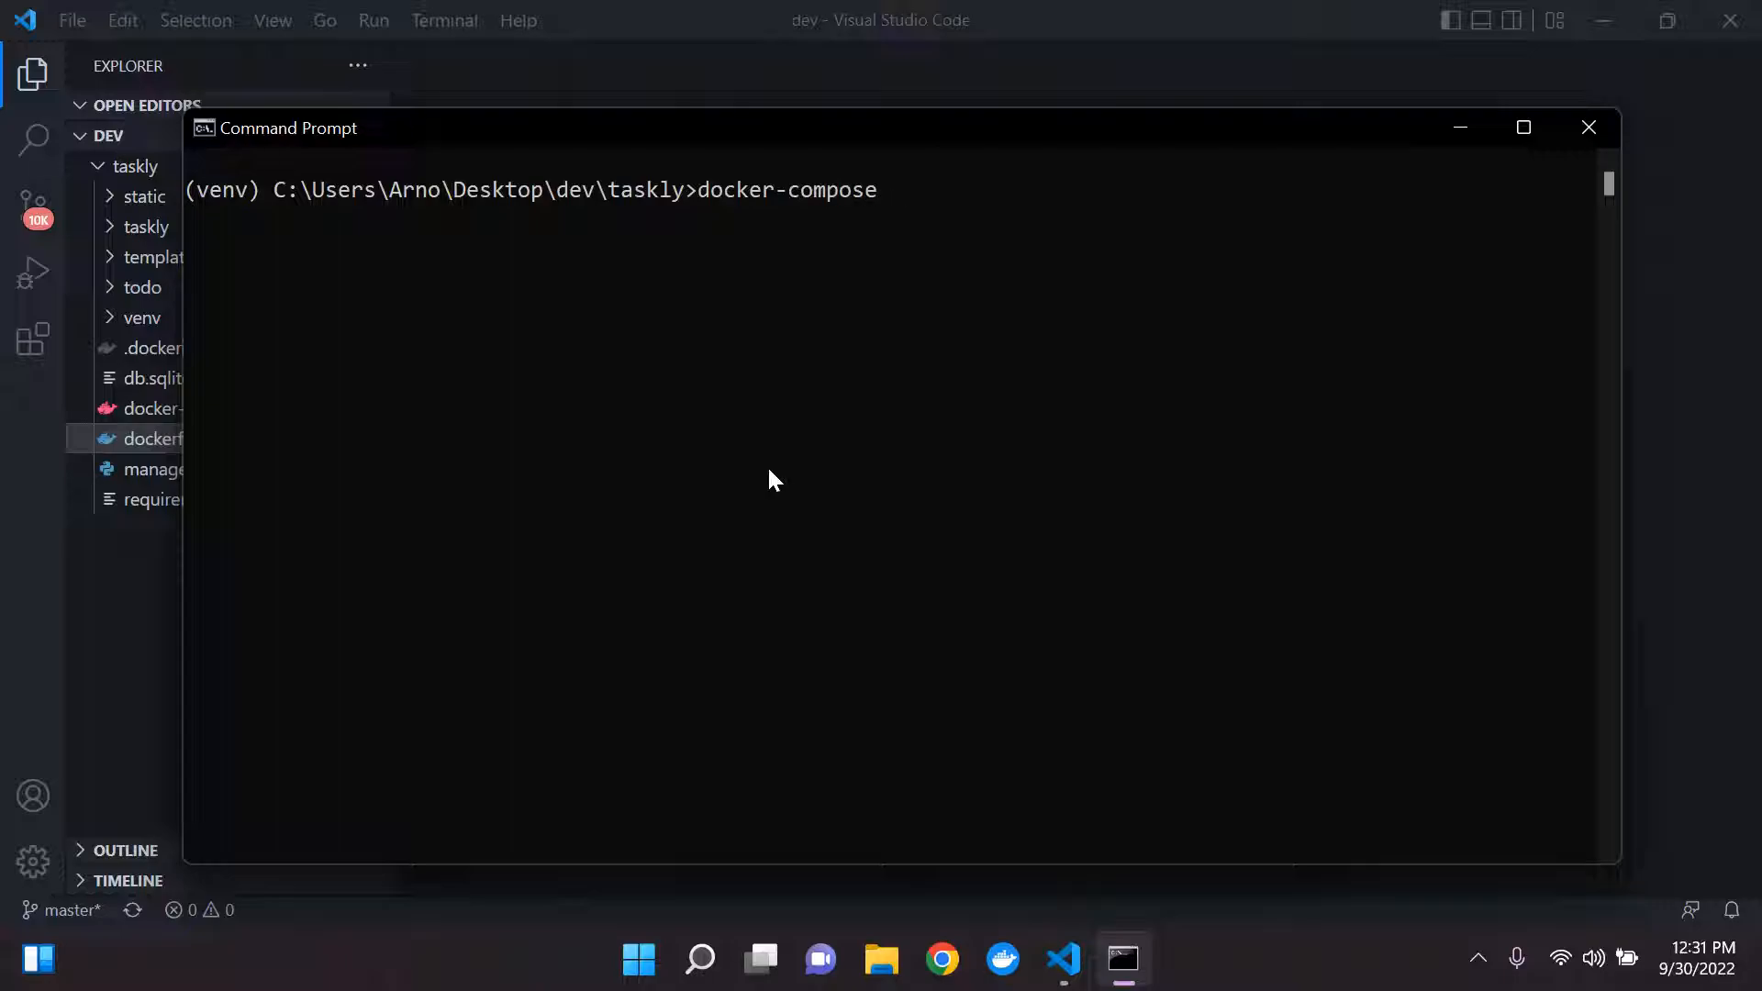
pyautogui.write('build')
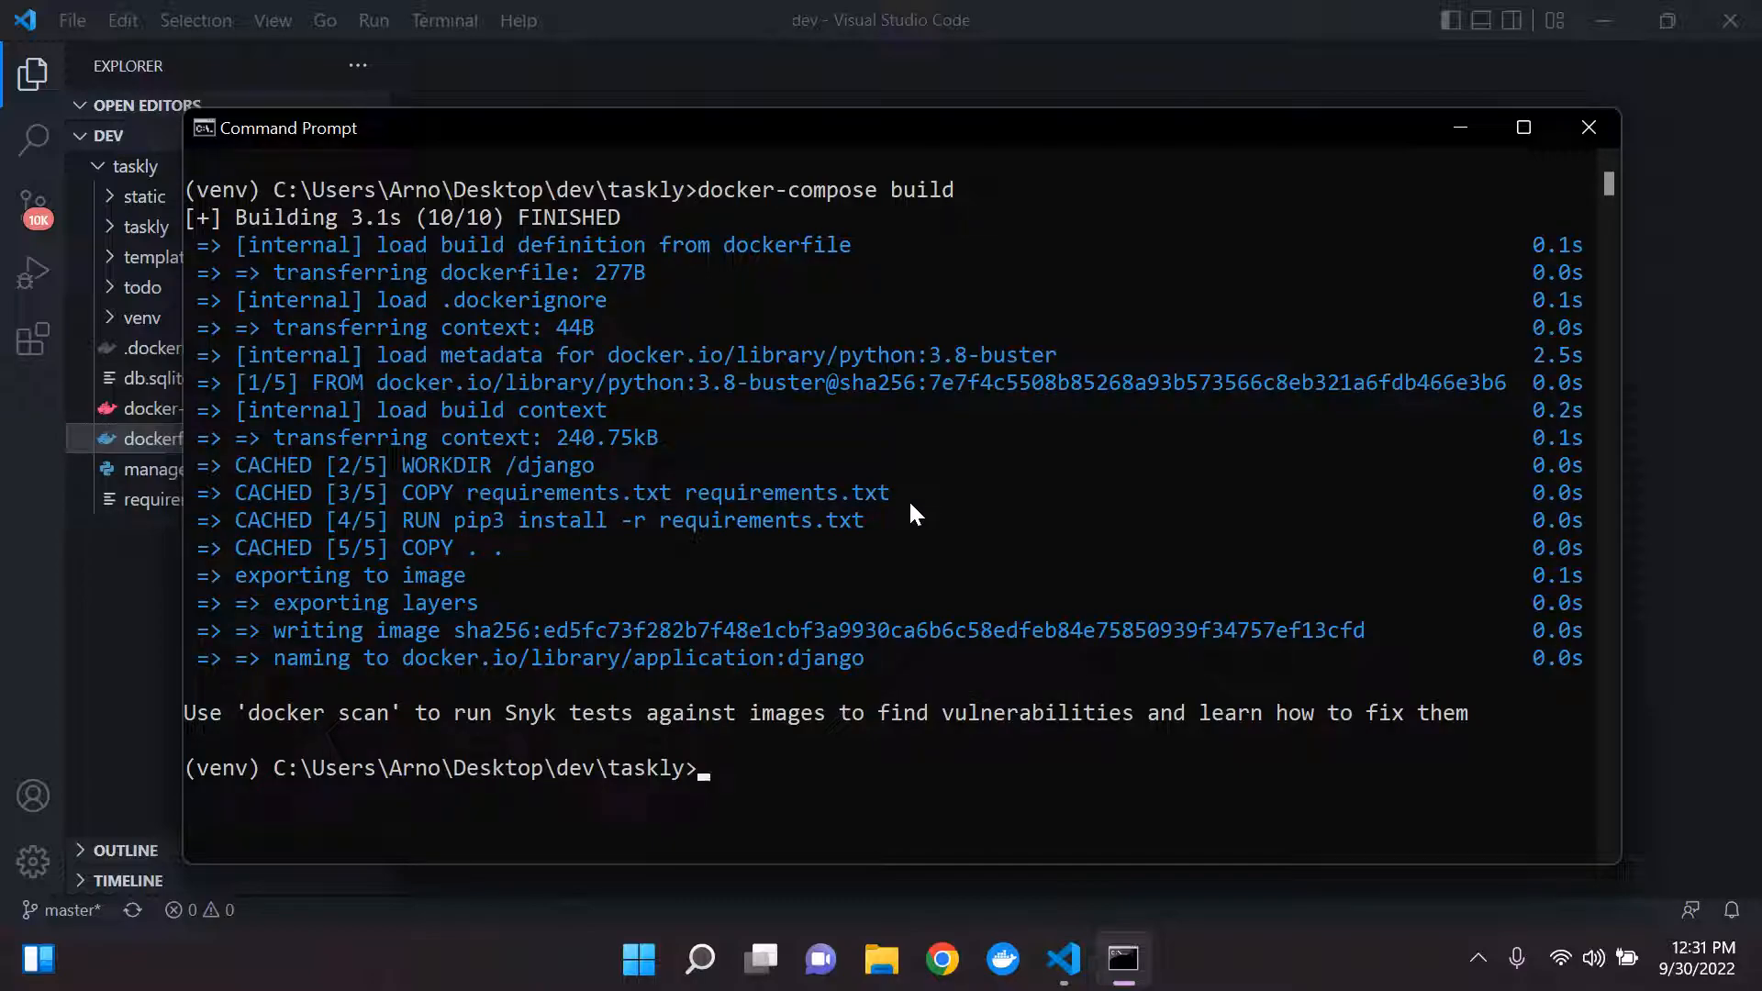
pyautogui.moveTo(866, 283)
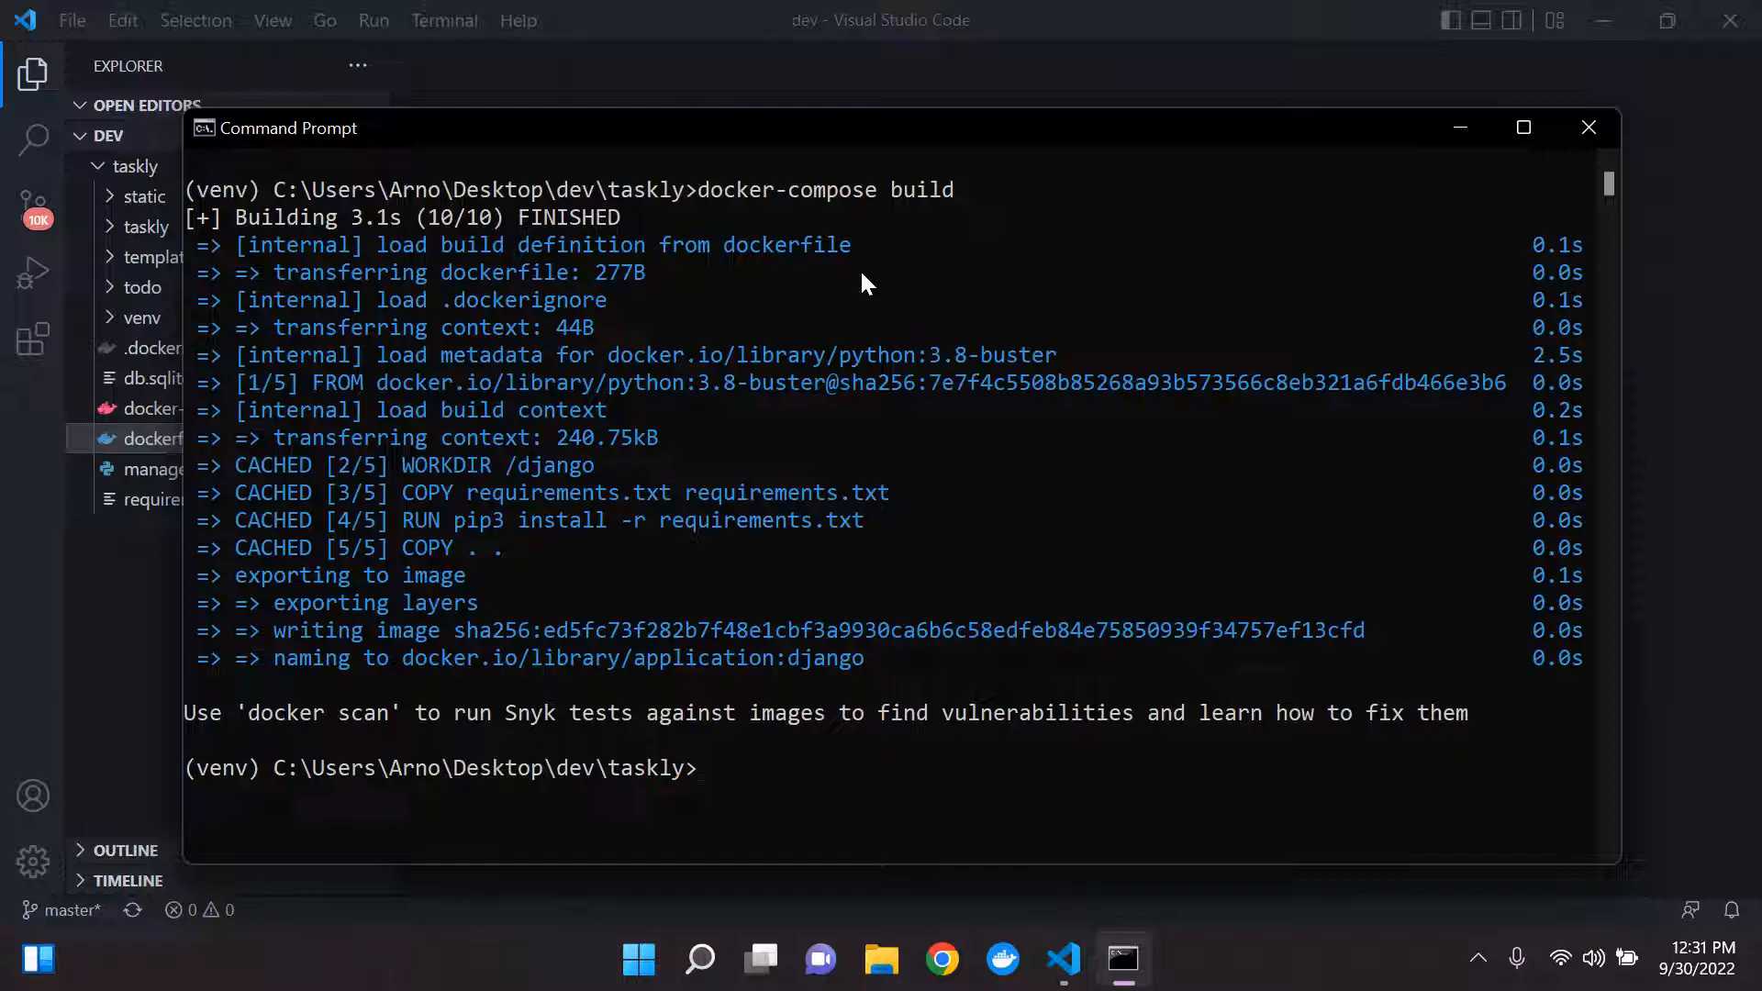
pyautogui.moveTo(773, 289)
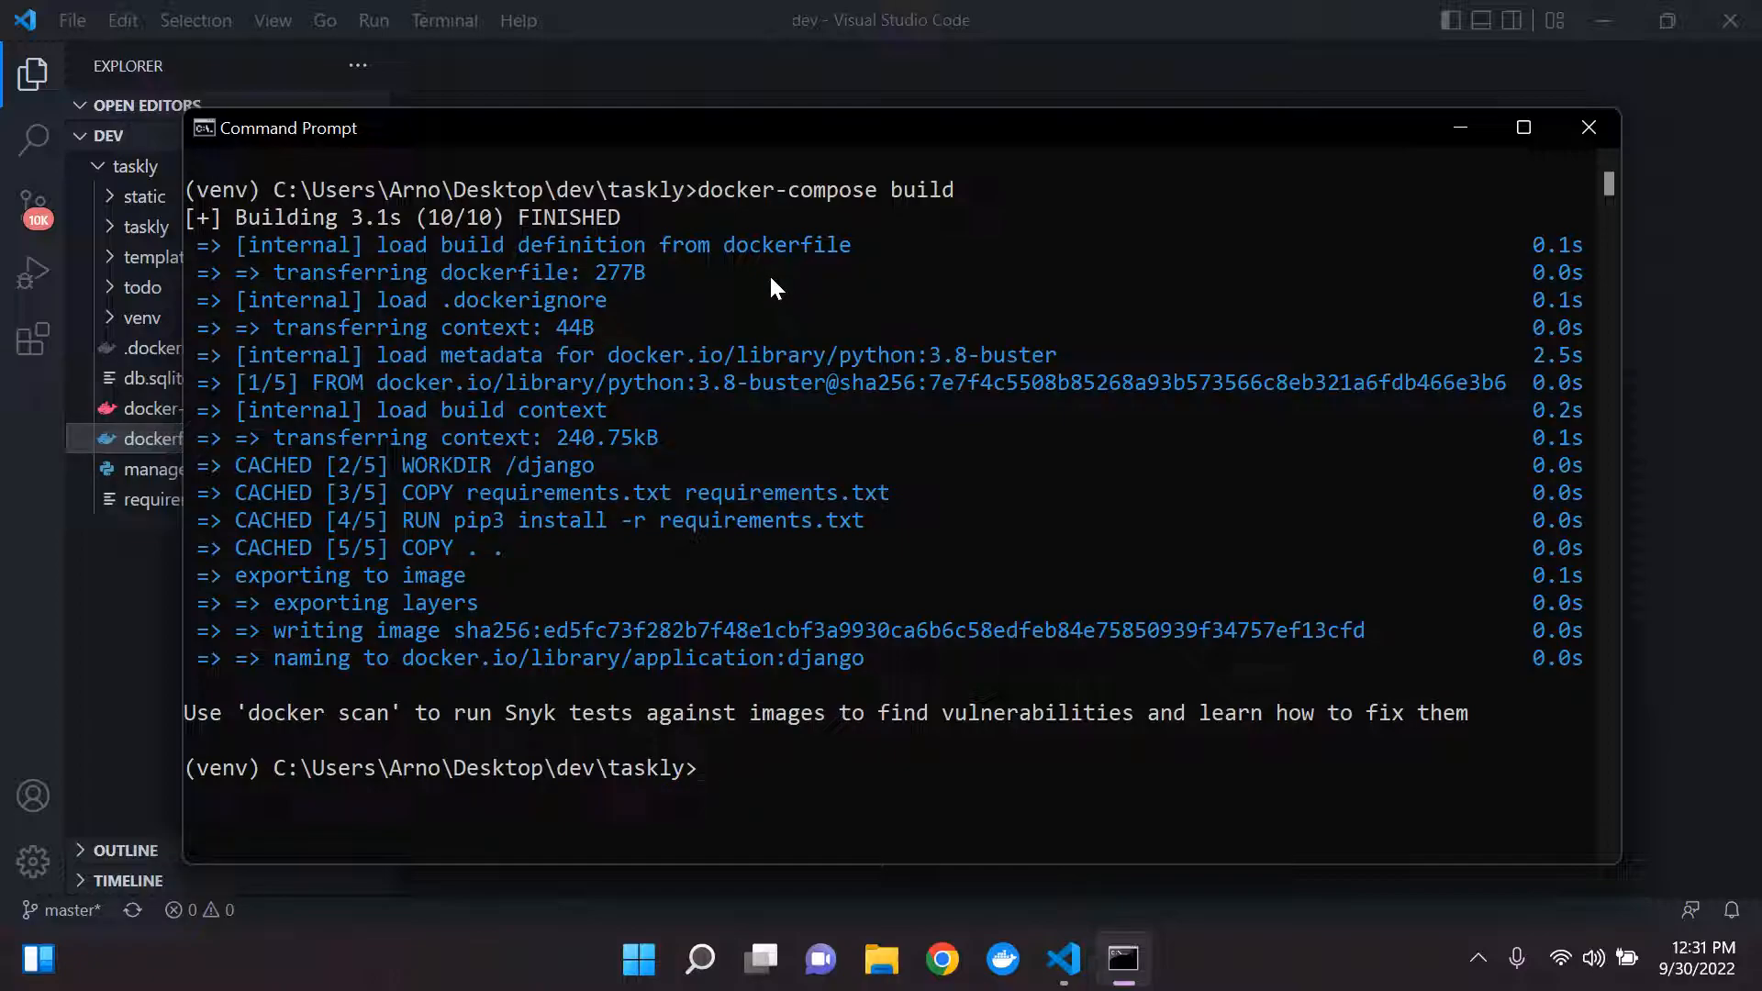
pyautogui.moveTo(792, 236)
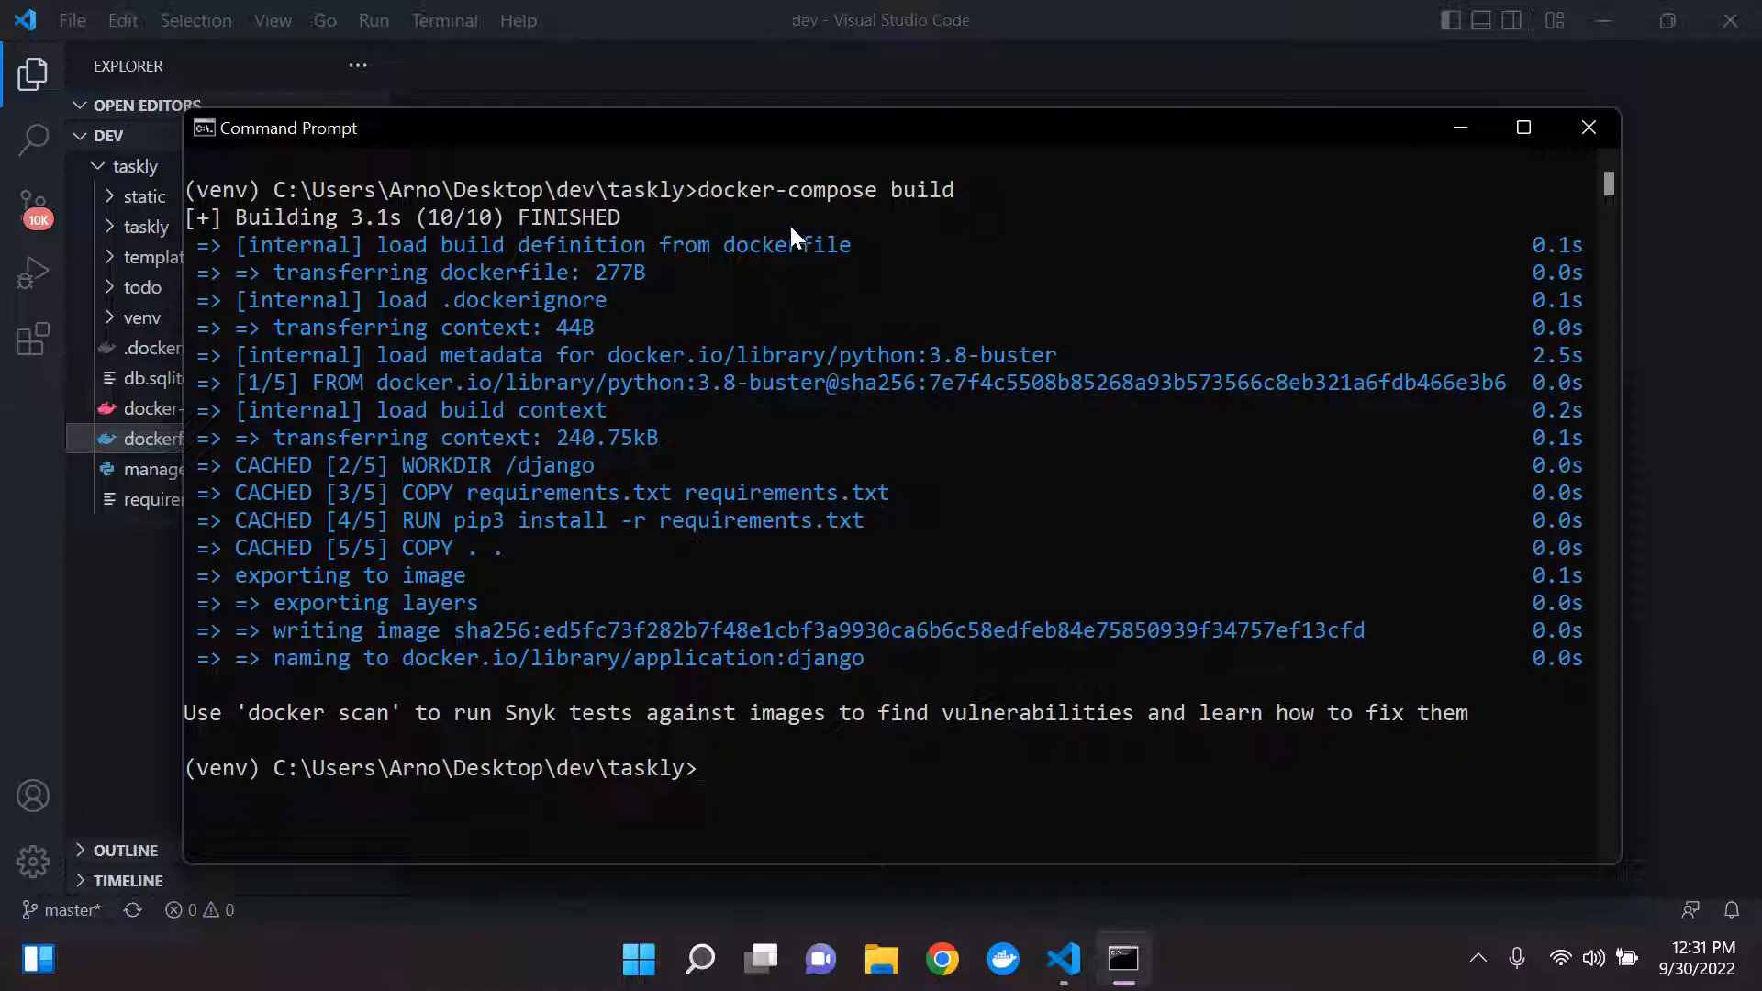
pyautogui.moveTo(629, 232)
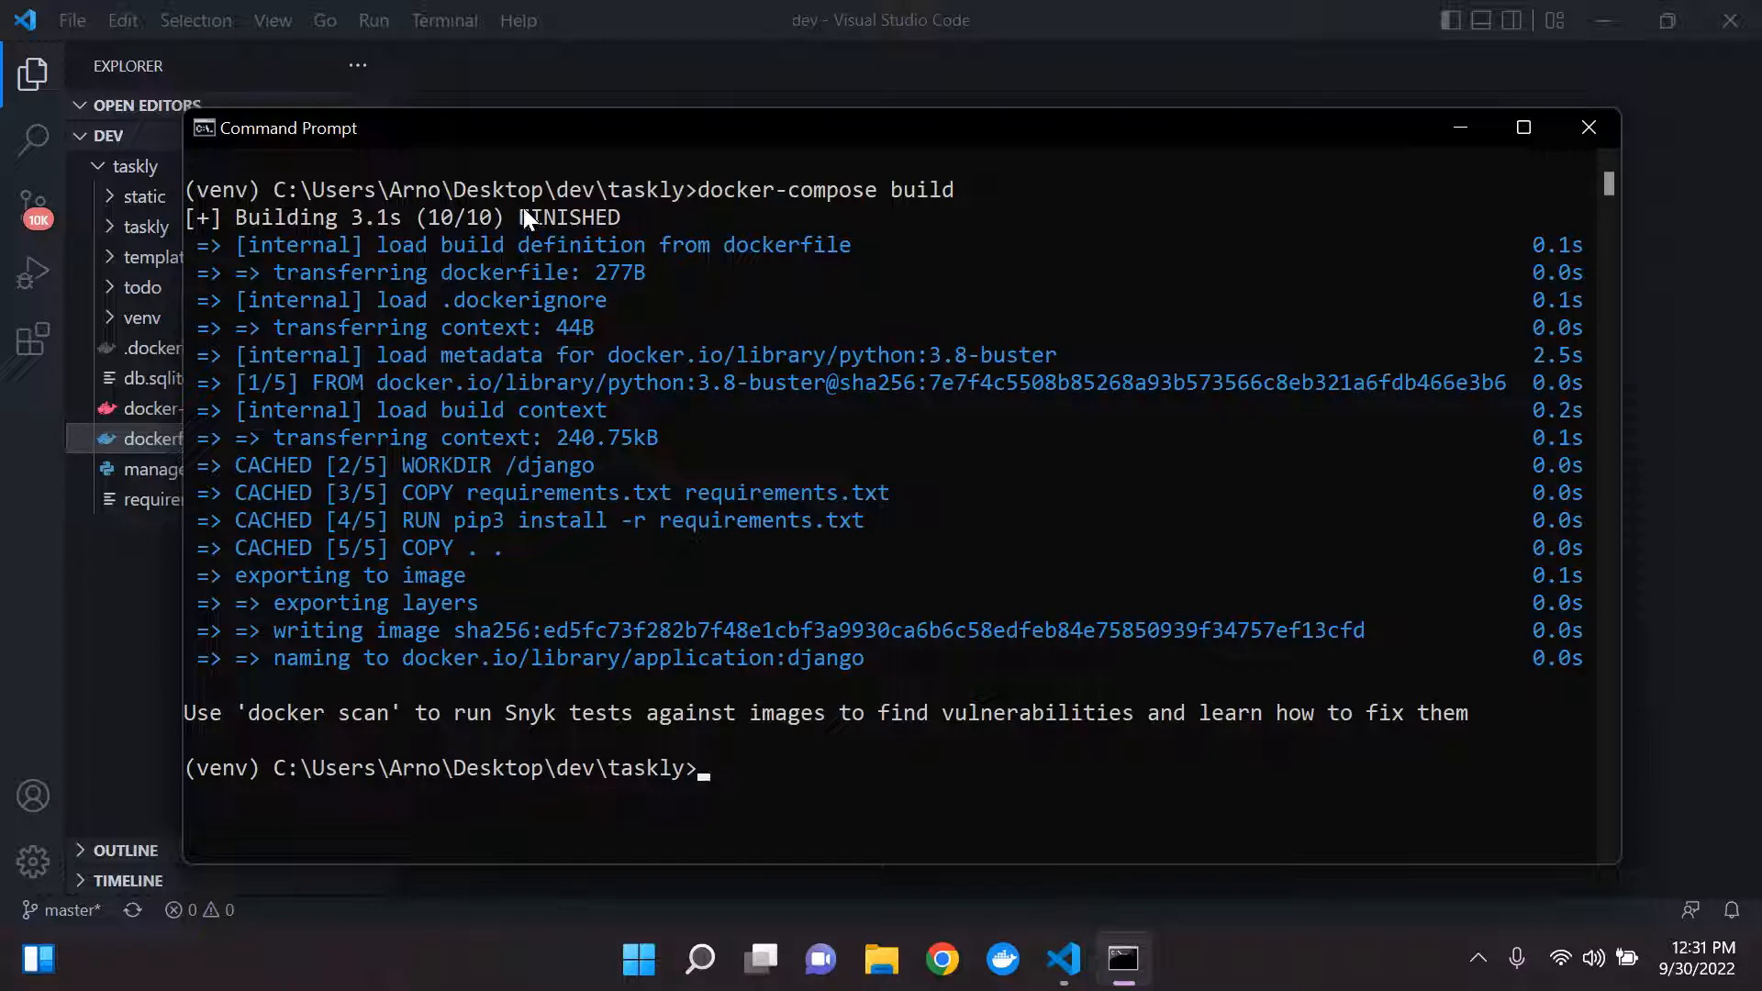
pyautogui.moveTo(500, 232)
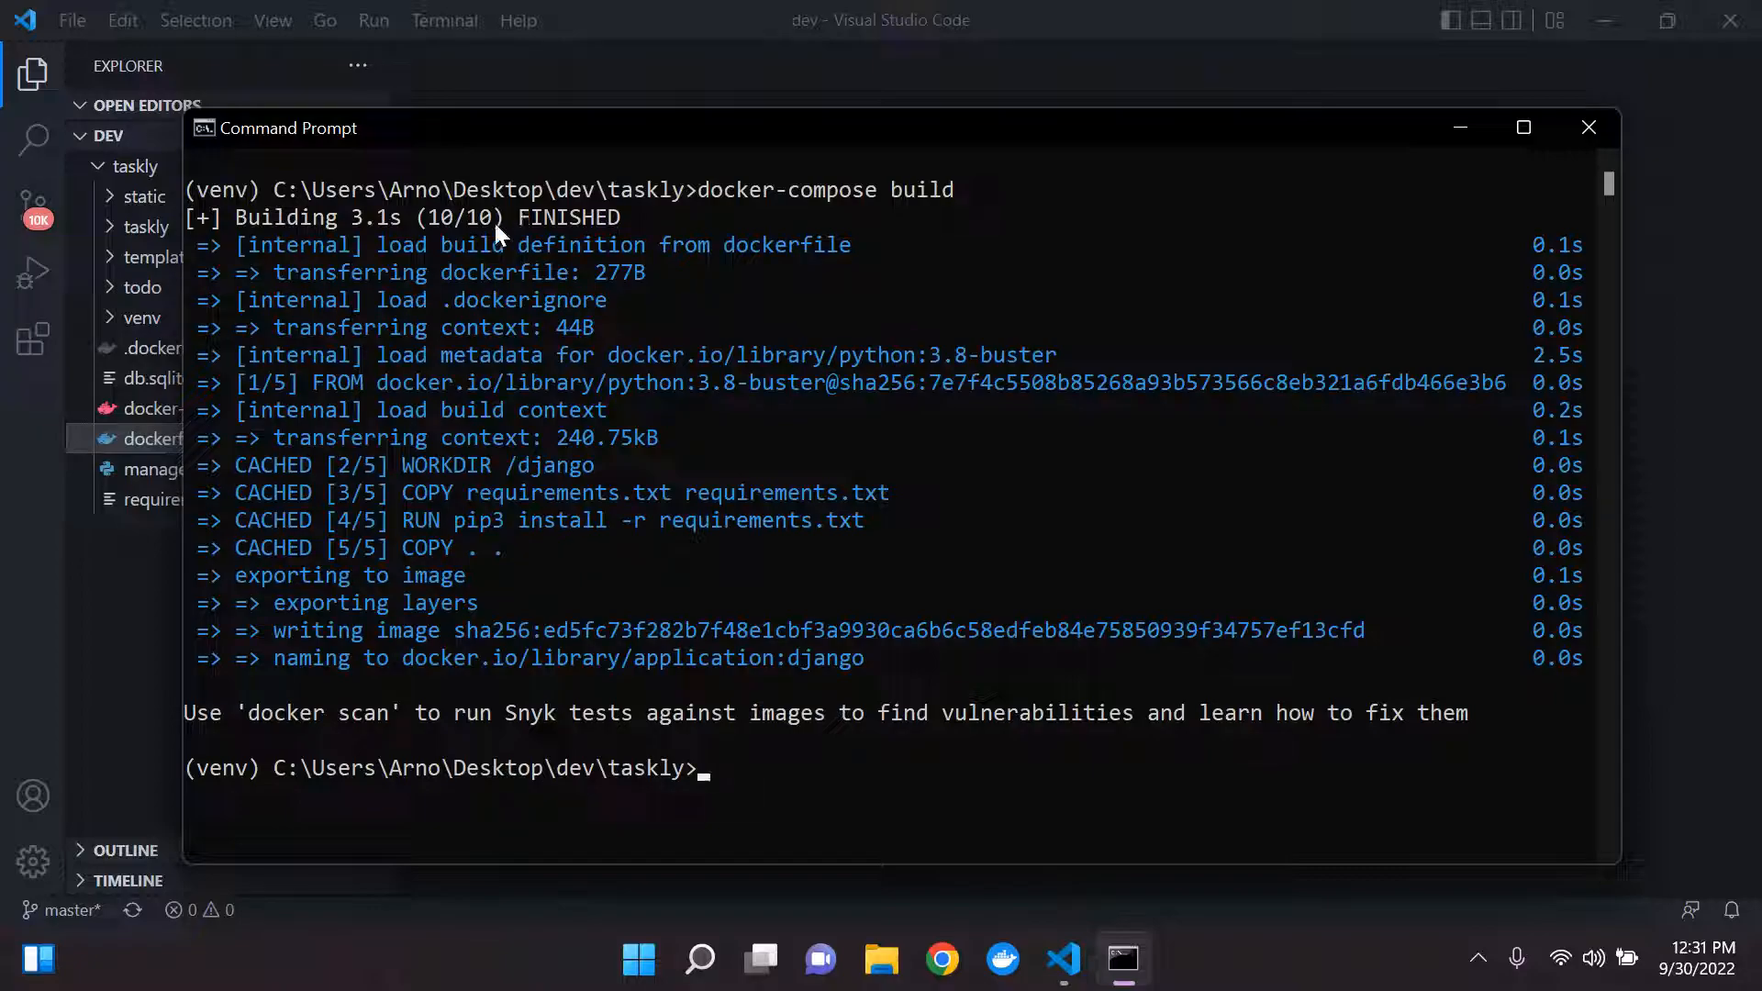
pyautogui.moveTo(469, 394)
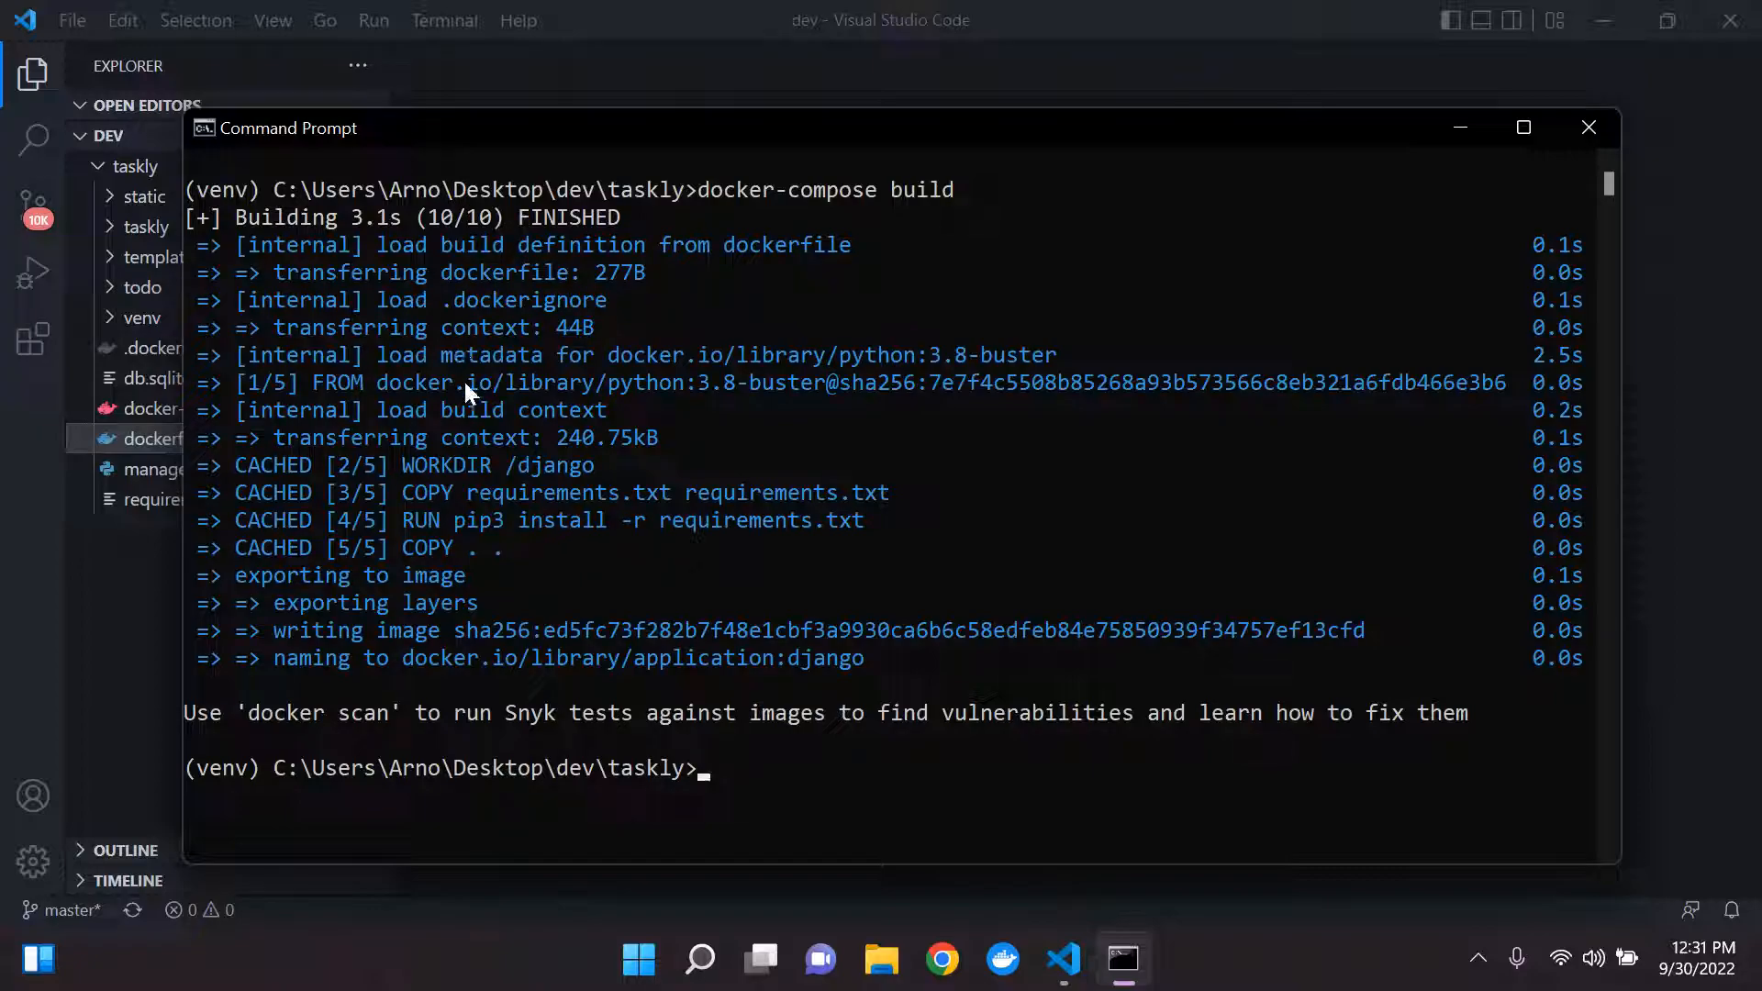
pyautogui.moveTo(650, 462)
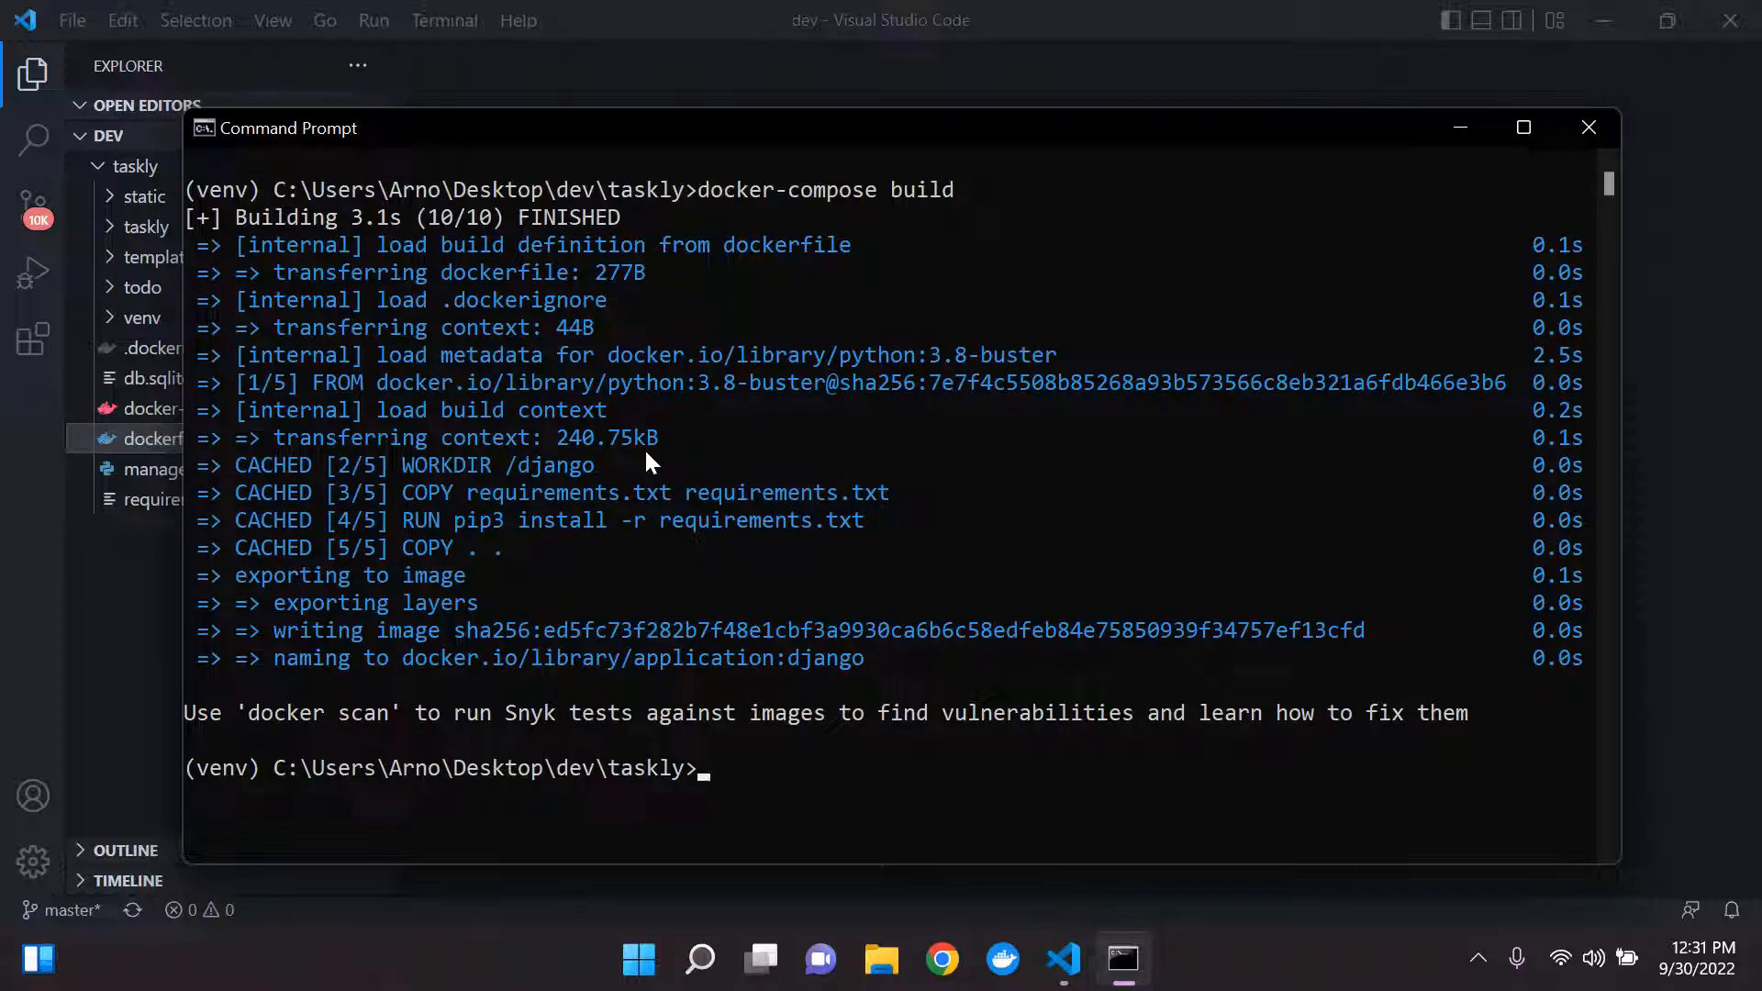